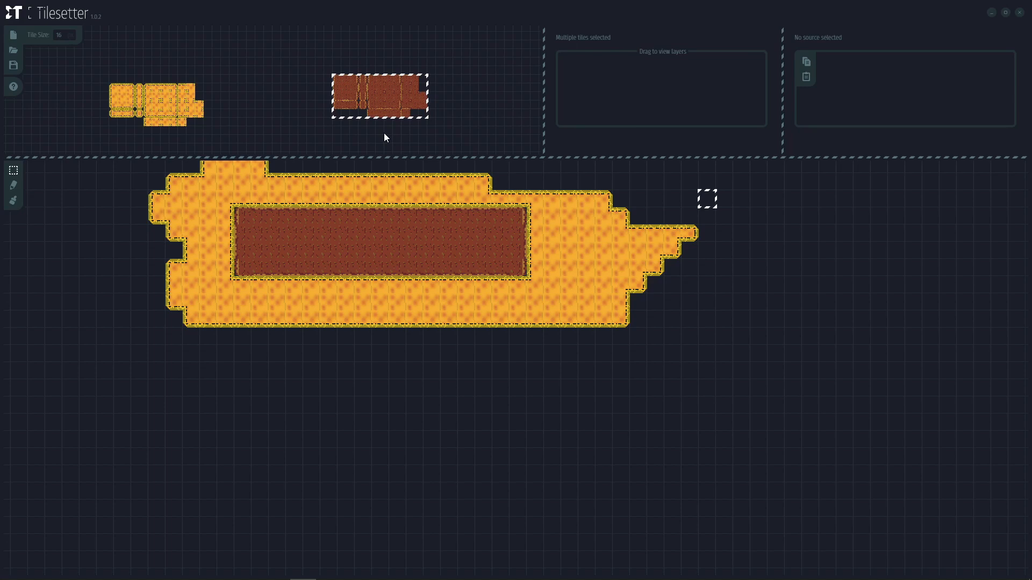
mouse_move(378, 170)
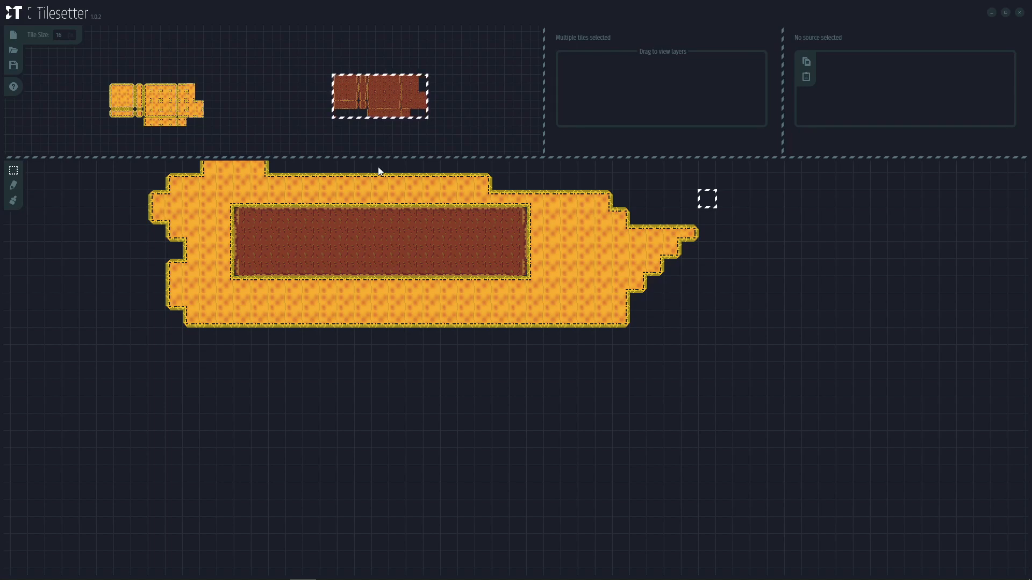
mouse_move(326, 163)
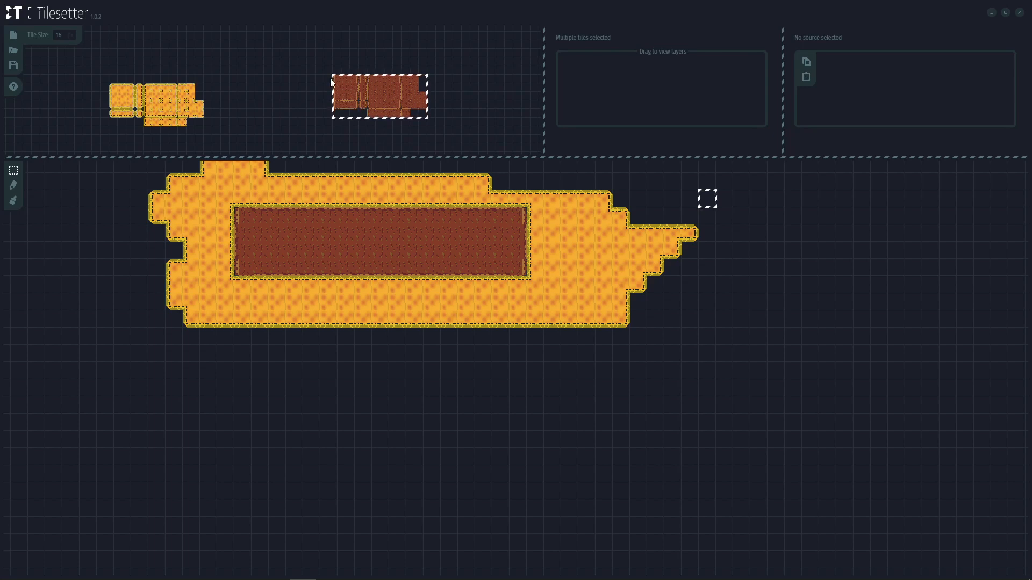
Step: Pick a ground border tile and then clear the selection so no tile's composition is shown
click(351, 79)
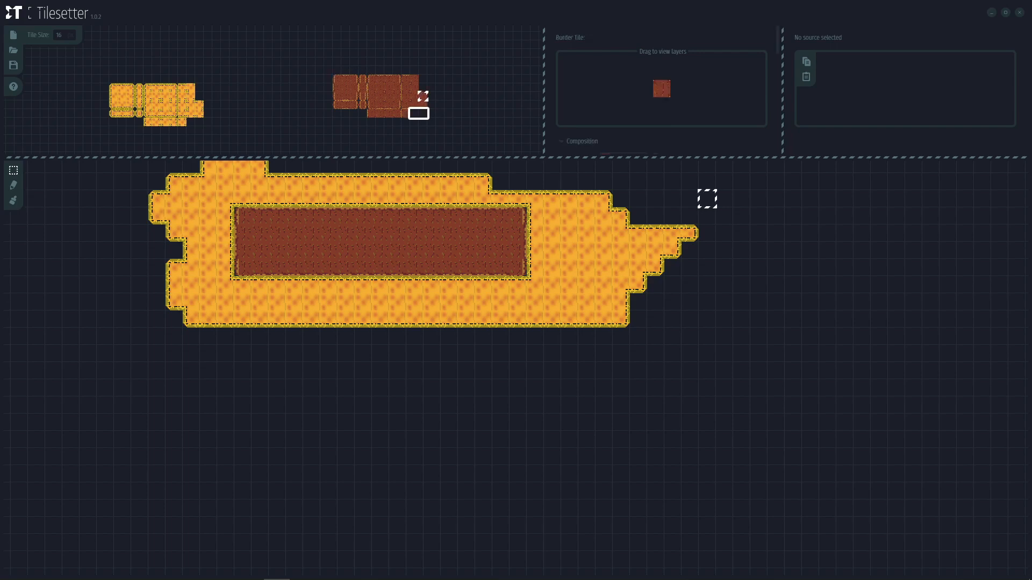
right_click(378, 93)
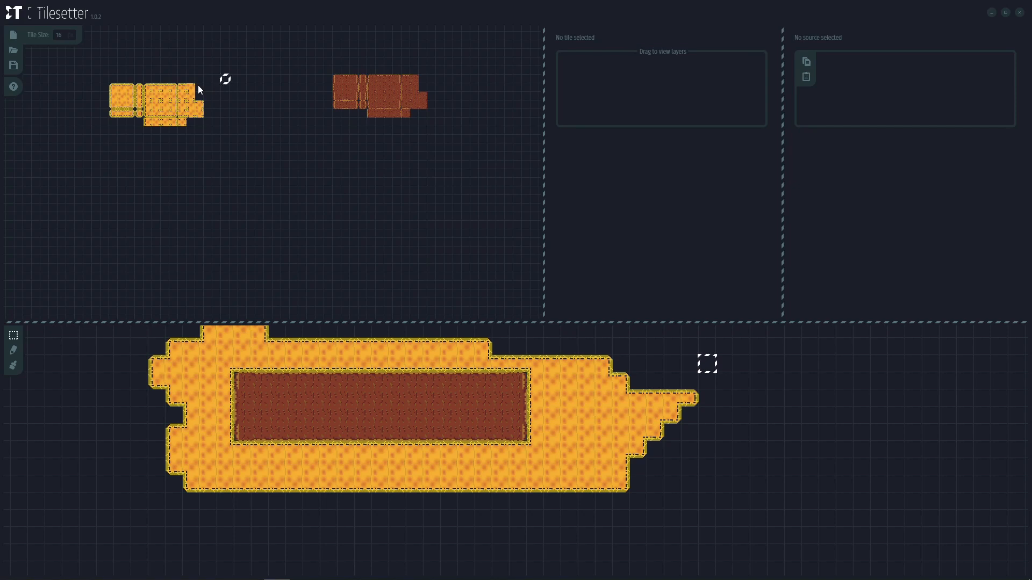
mouse_move(229, 166)
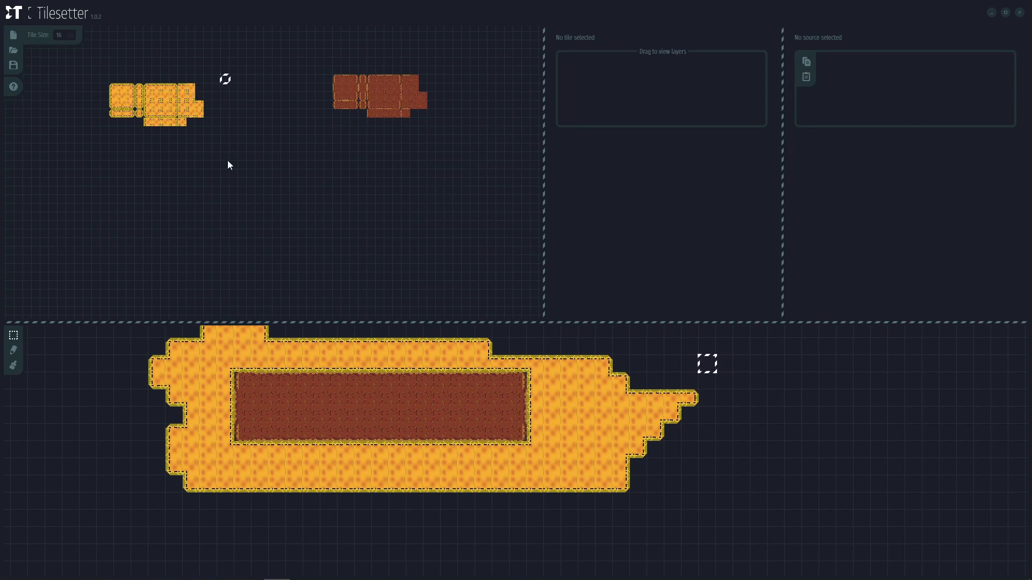
mouse_move(225, 162)
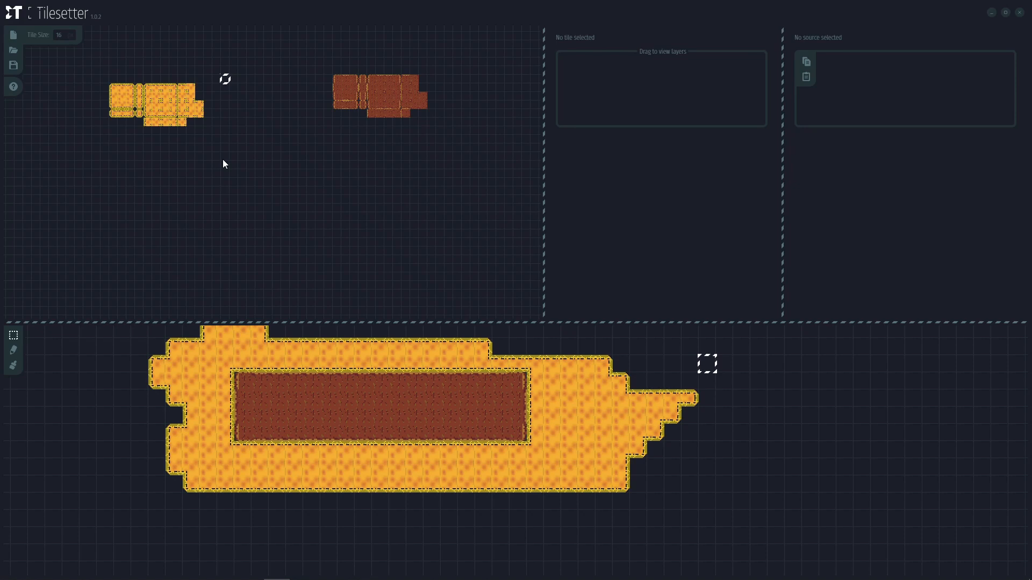
mouse_move(548, 239)
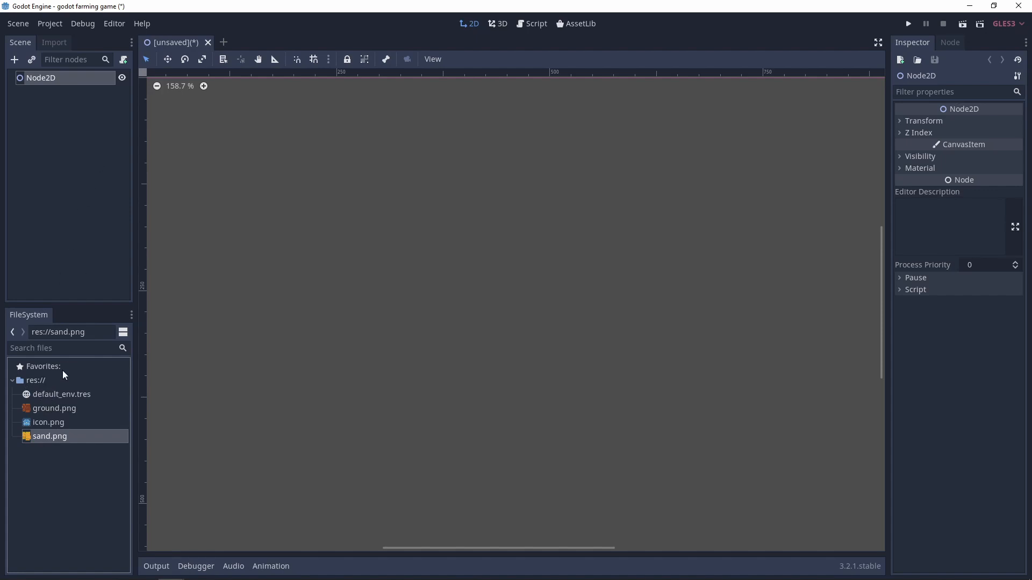
mouse_move(72, 449)
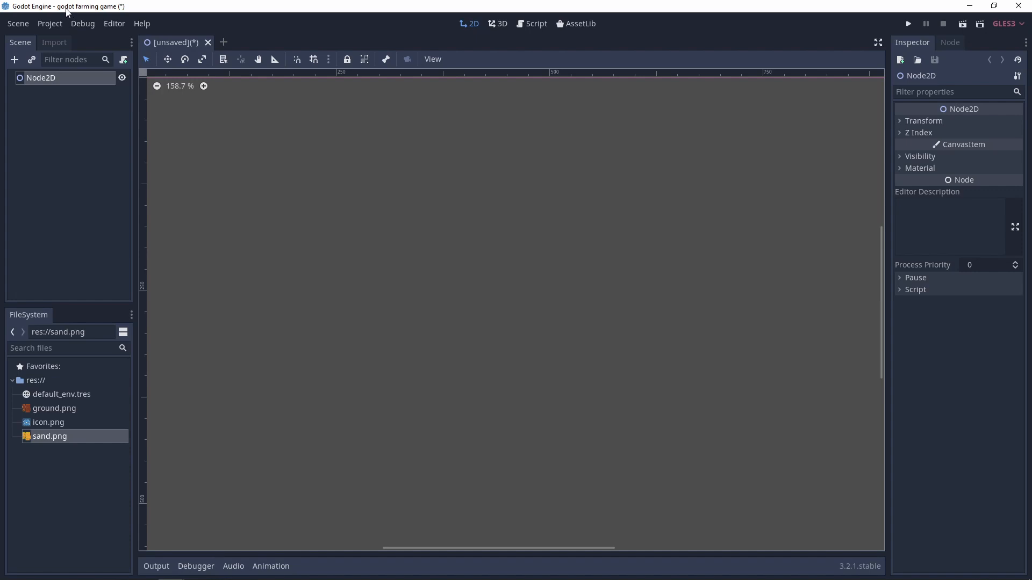
mouse_move(84, 81)
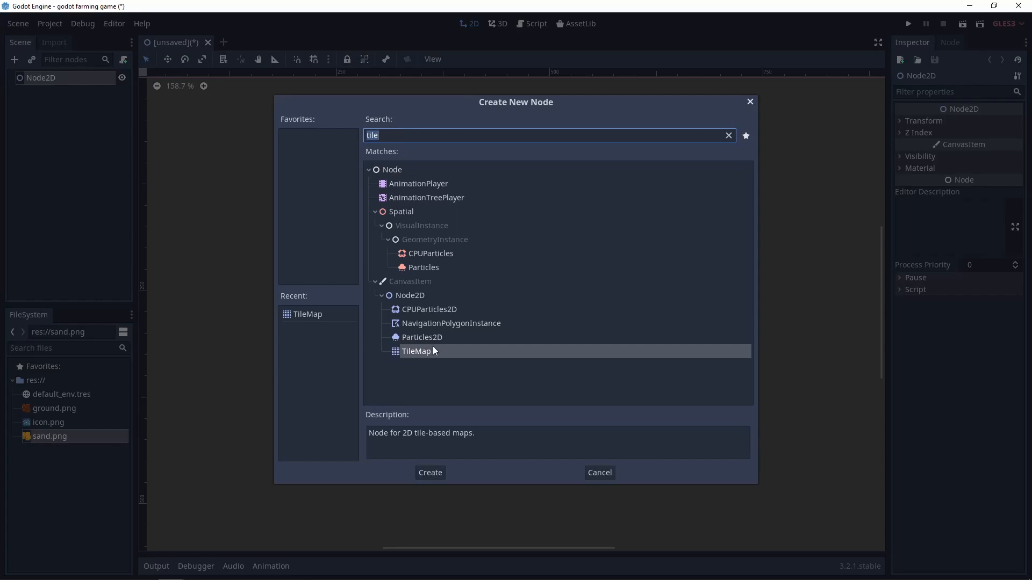
Step: Create the selected TileMap node under Node2D from the Create New Node dialog
click(429, 473)
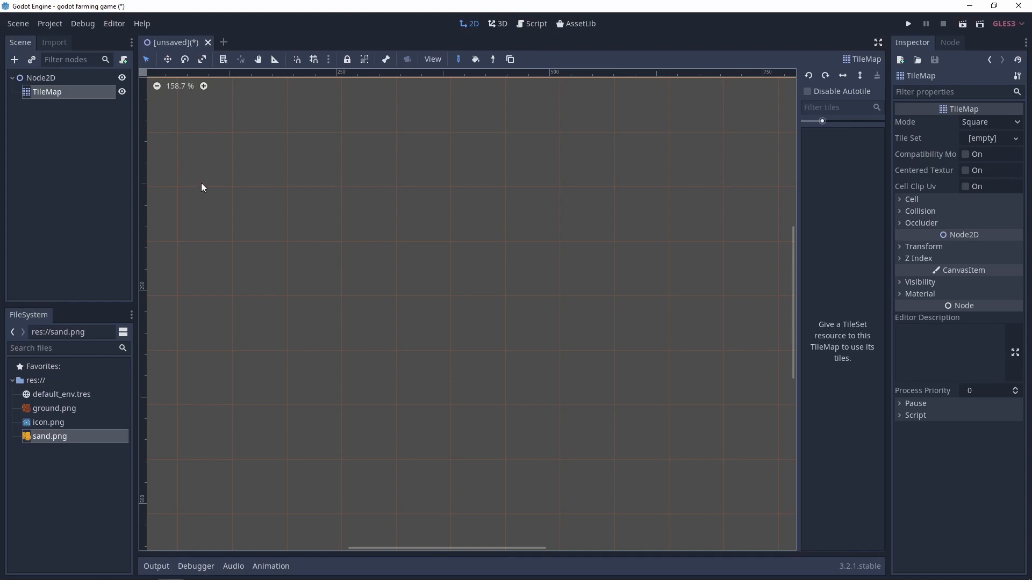
mouse_move(207, 164)
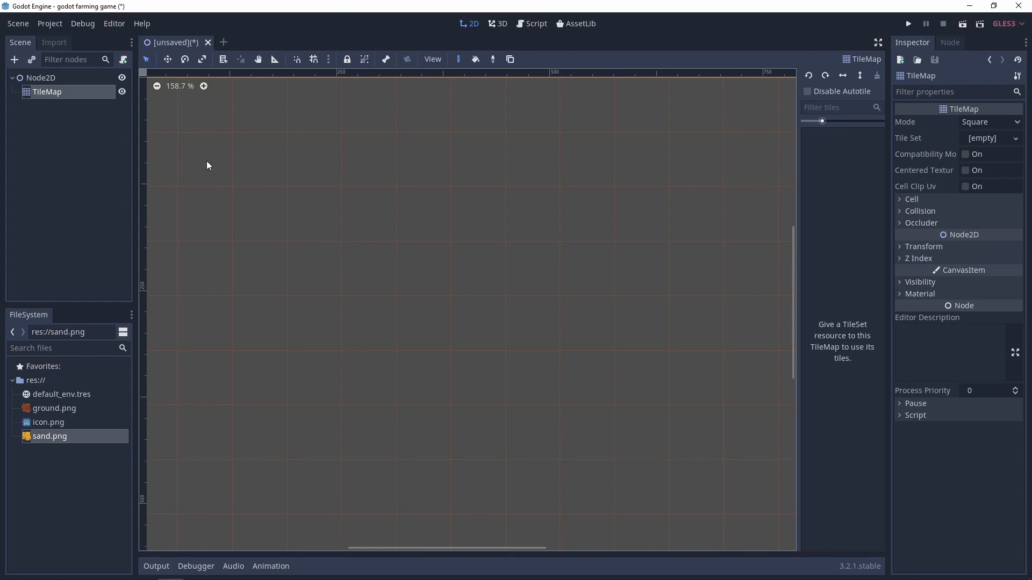
mouse_move(99, 104)
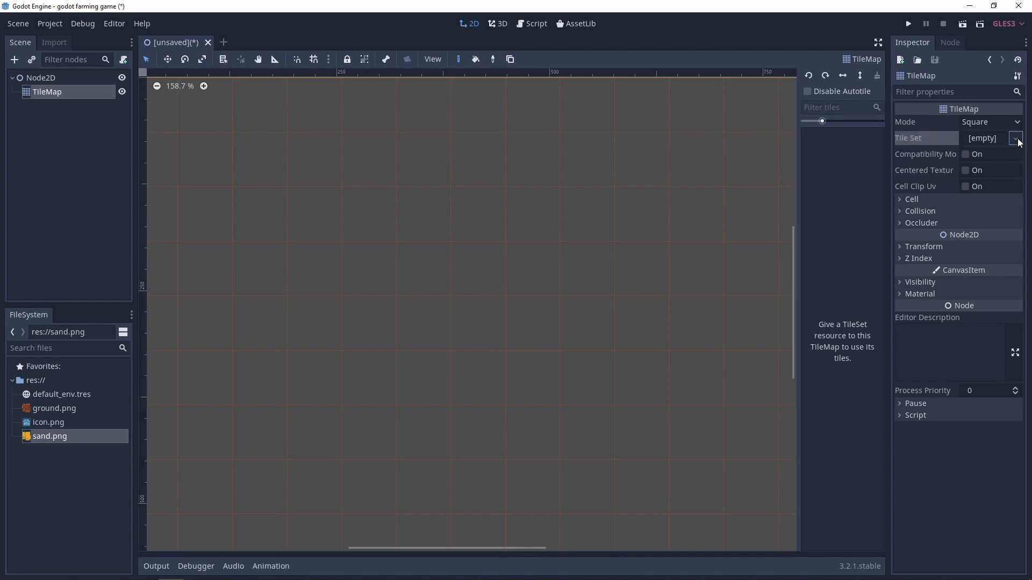
Step: Assign a new empty TileSet to the TileMap and load sand.png into it
click(1016, 139)
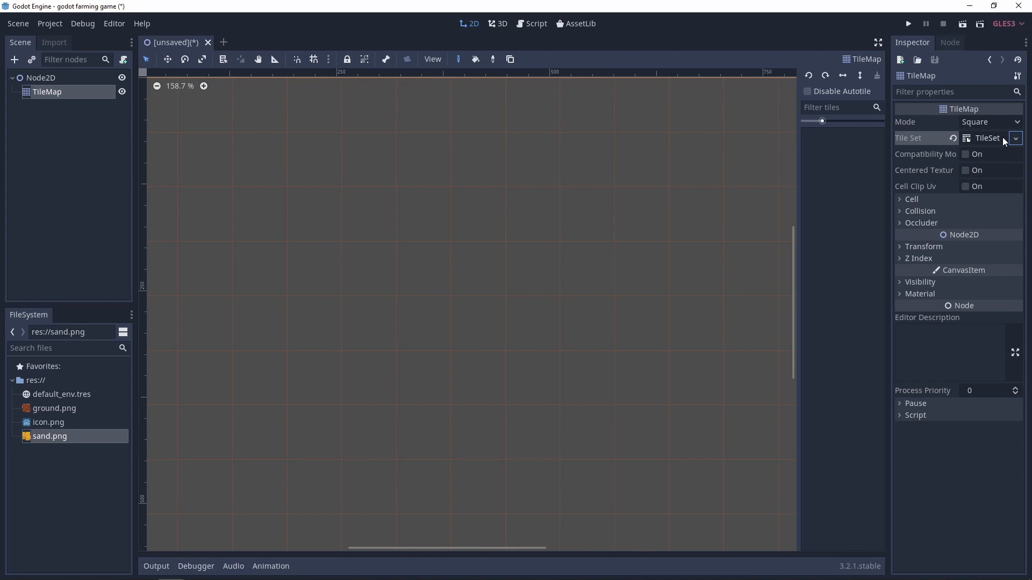
mouse_move(927, 181)
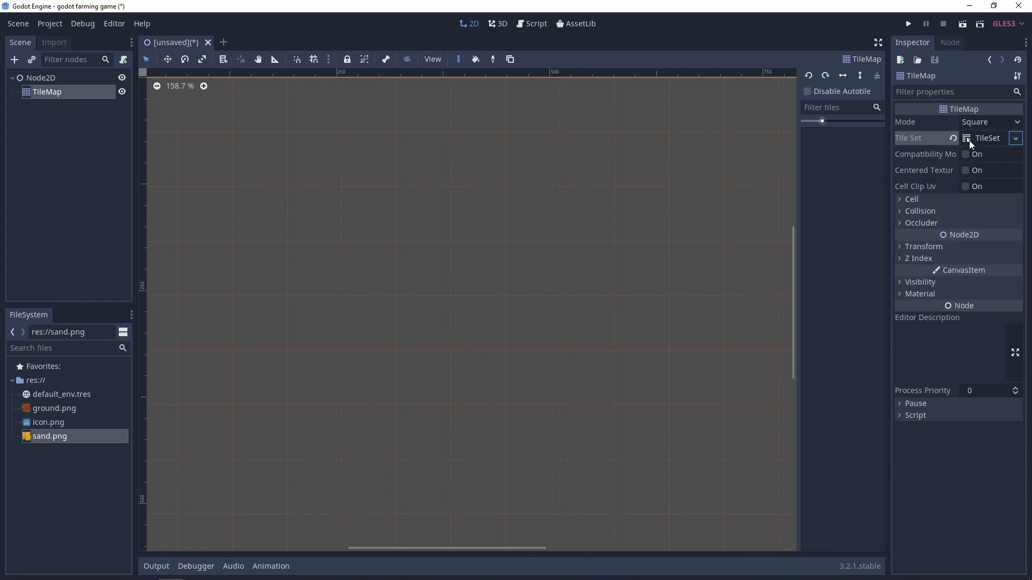
click(985, 139)
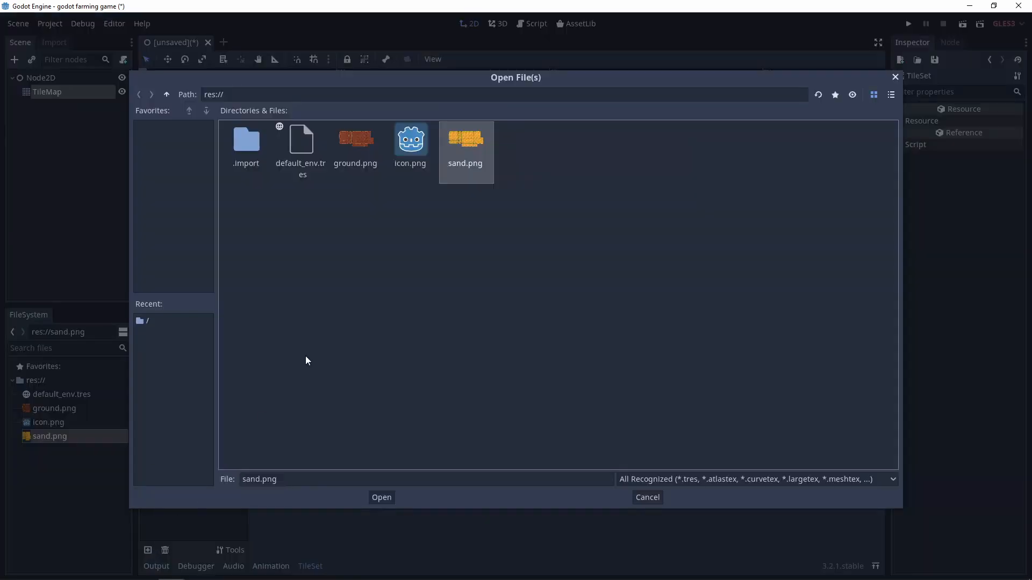
mouse_move(476, 150)
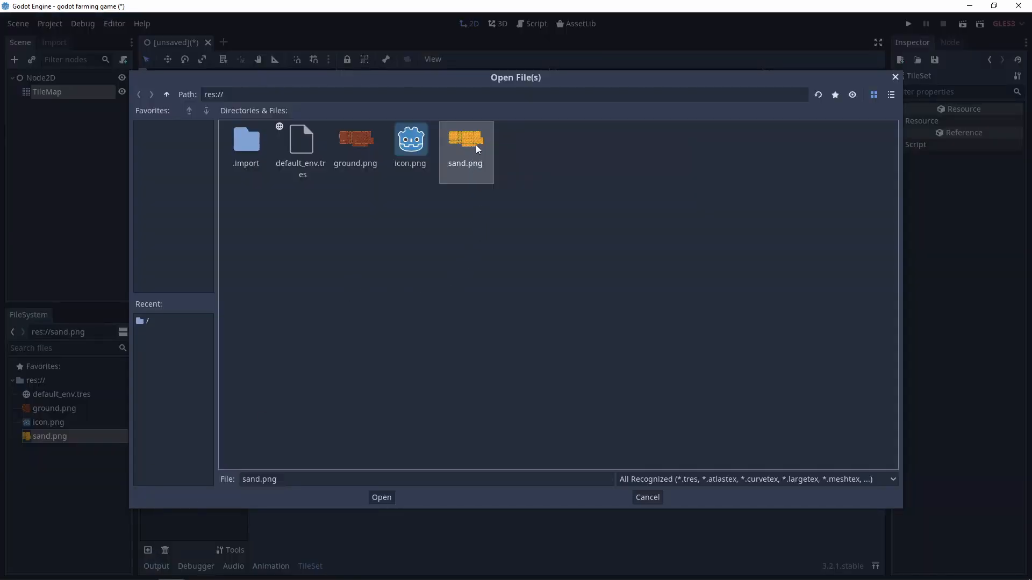
click(380, 496)
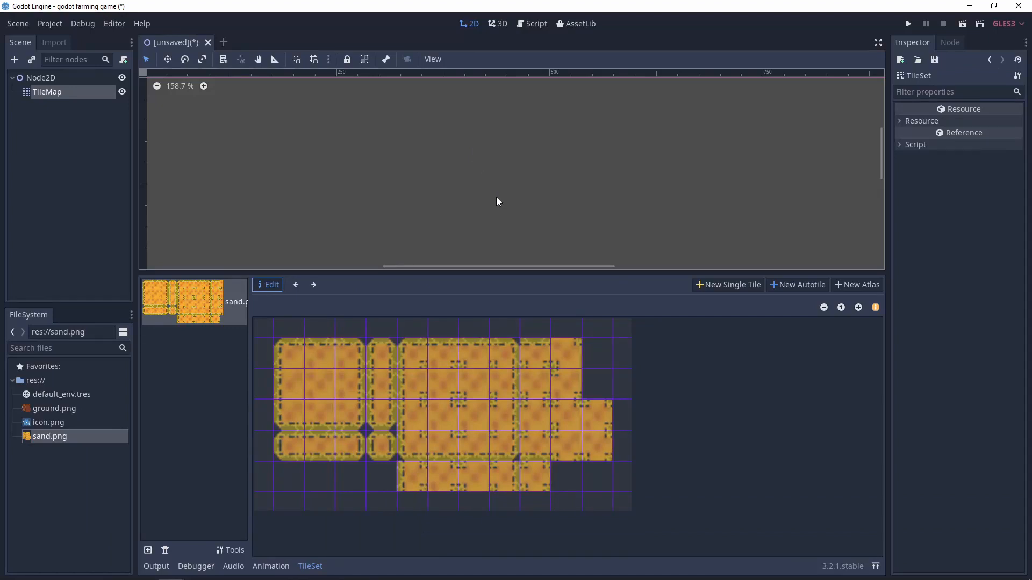
Step: Make the sand tiles a new autotile region set to 3X3 (minimal) bitmask, with bitmask editing shown
click(797, 284)
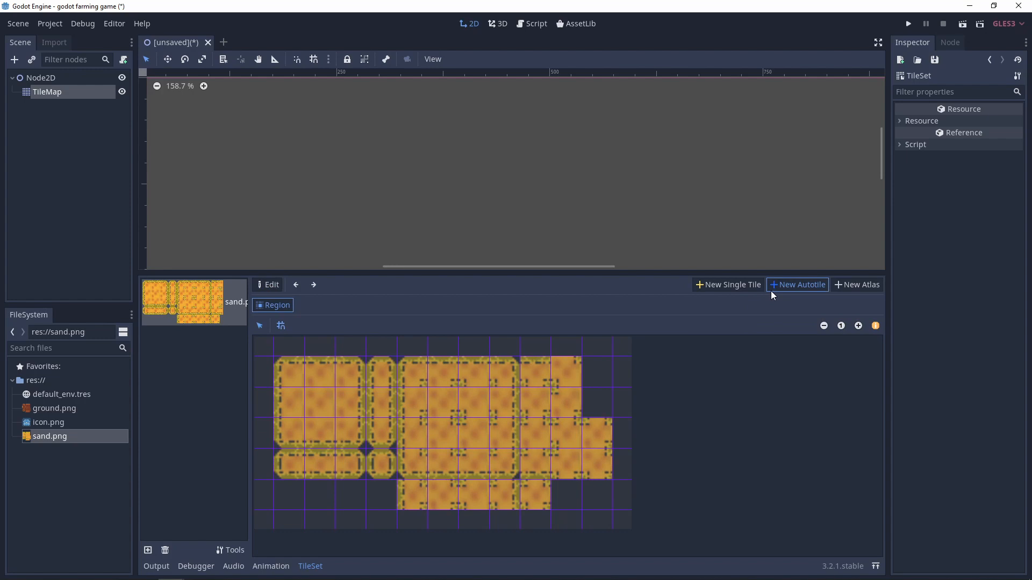
mouse_move(283, 342)
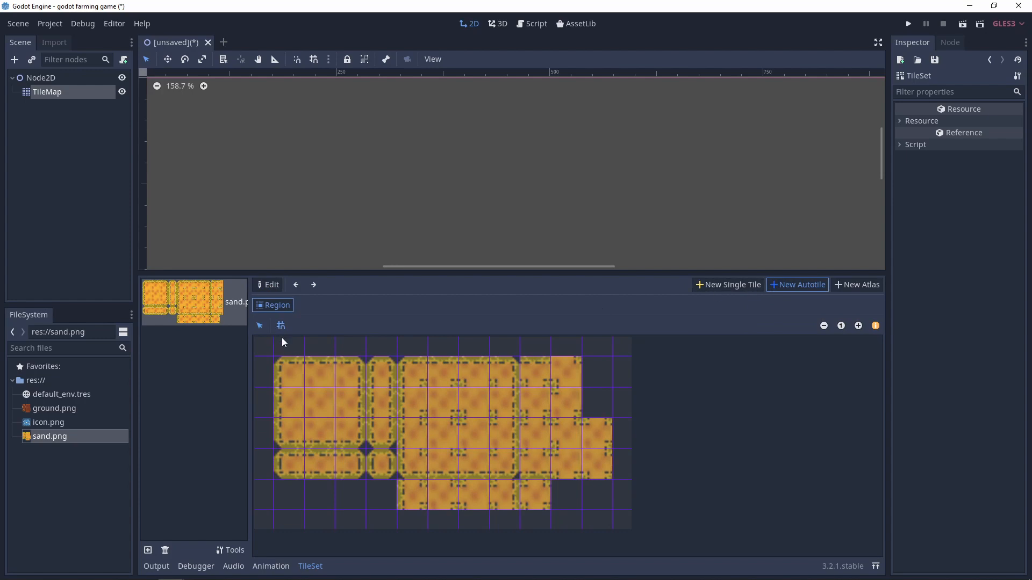
mouse_move(479, 392)
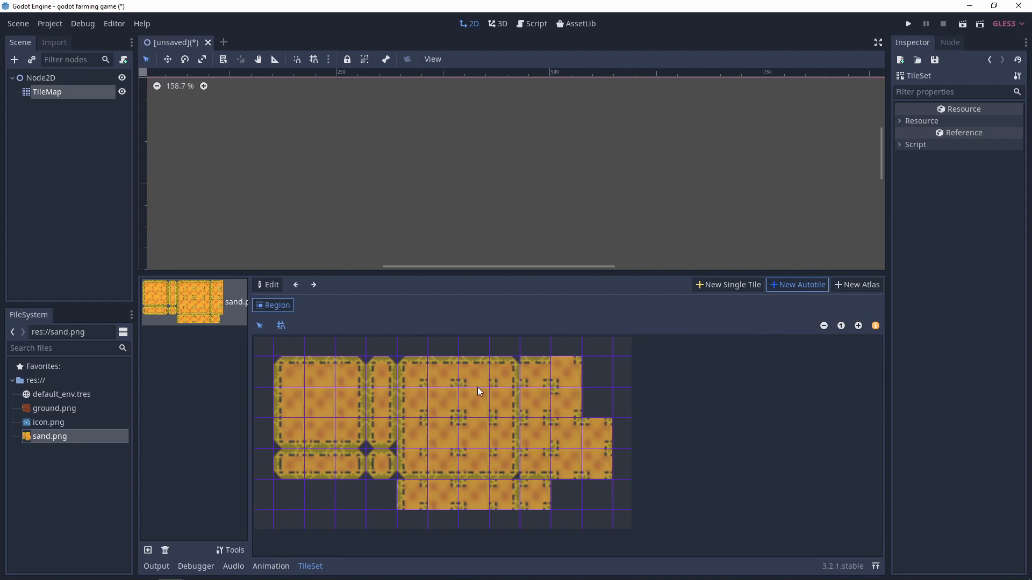
mouse_move(488, 369)
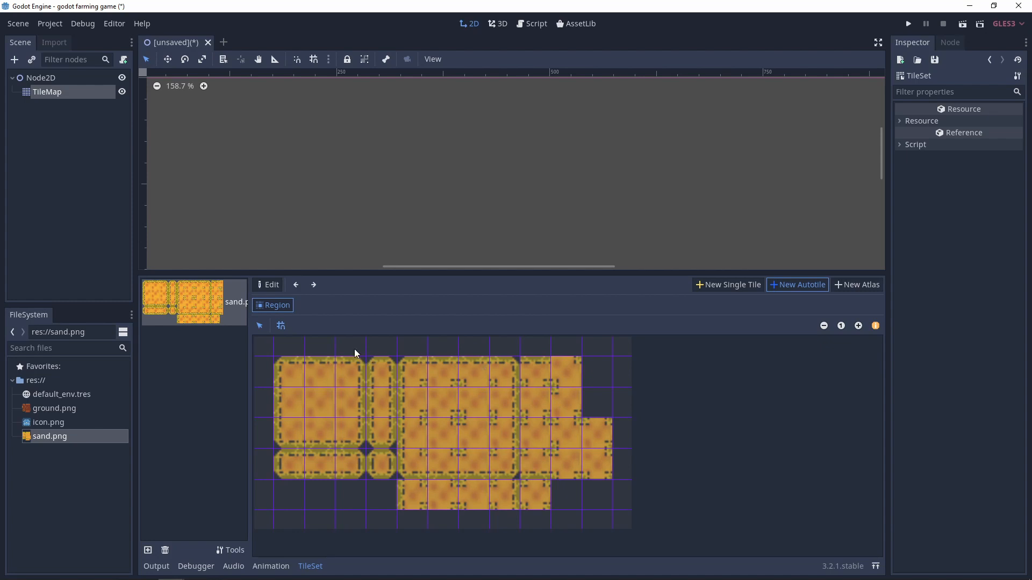
mouse_move(289, 378)
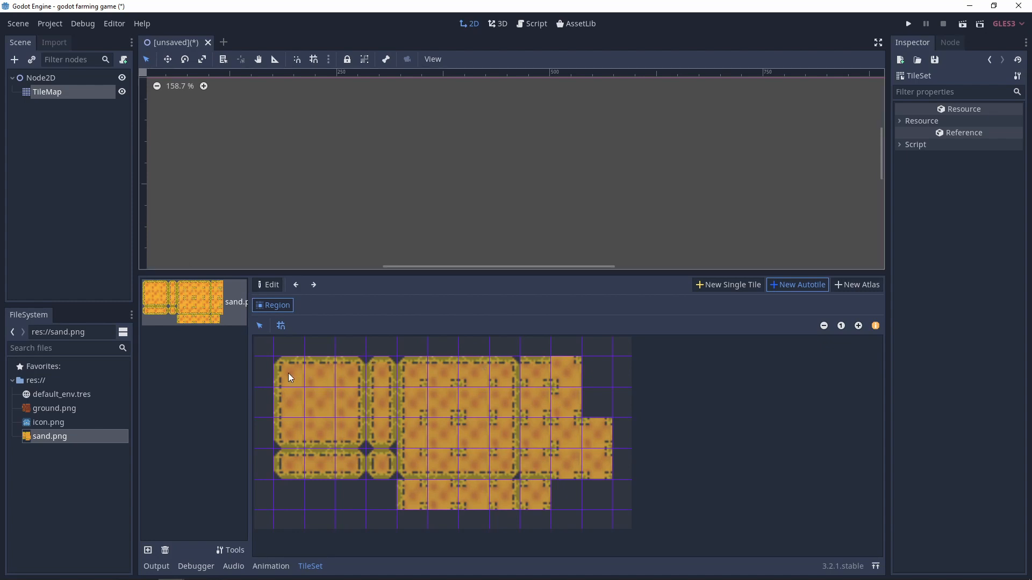
click(291, 373)
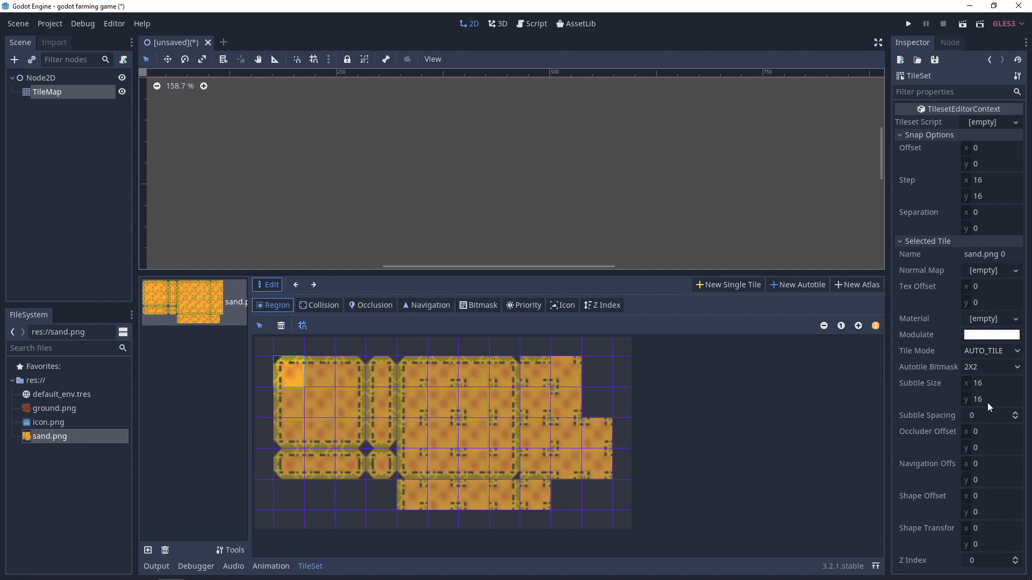
mouse_move(992, 200)
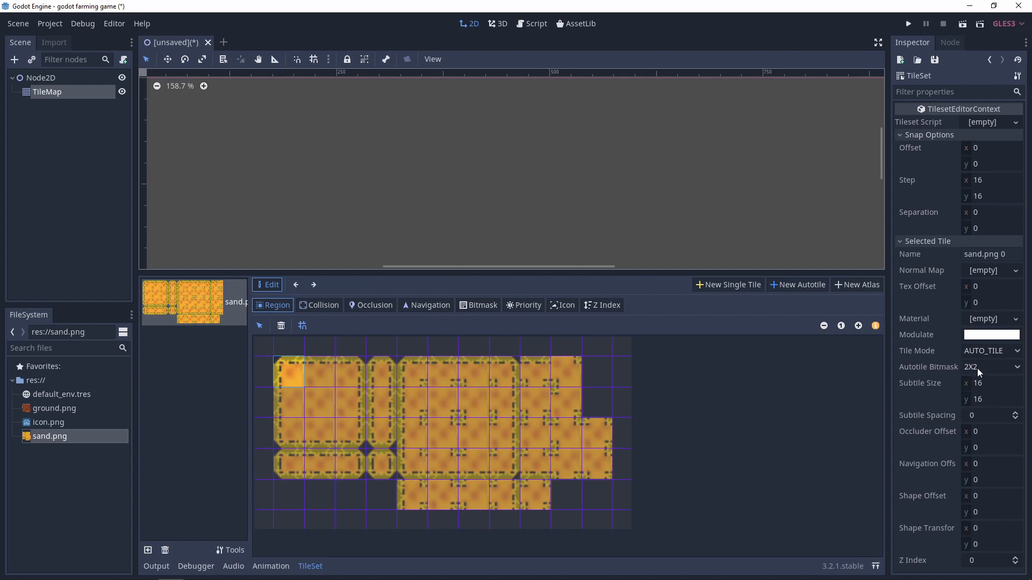
click(990, 367)
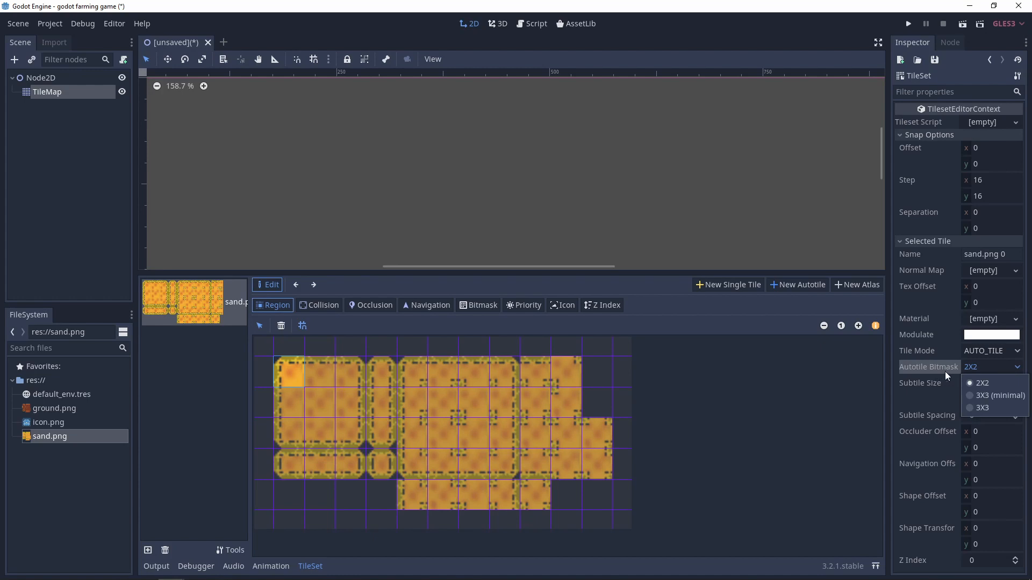
click(995, 395)
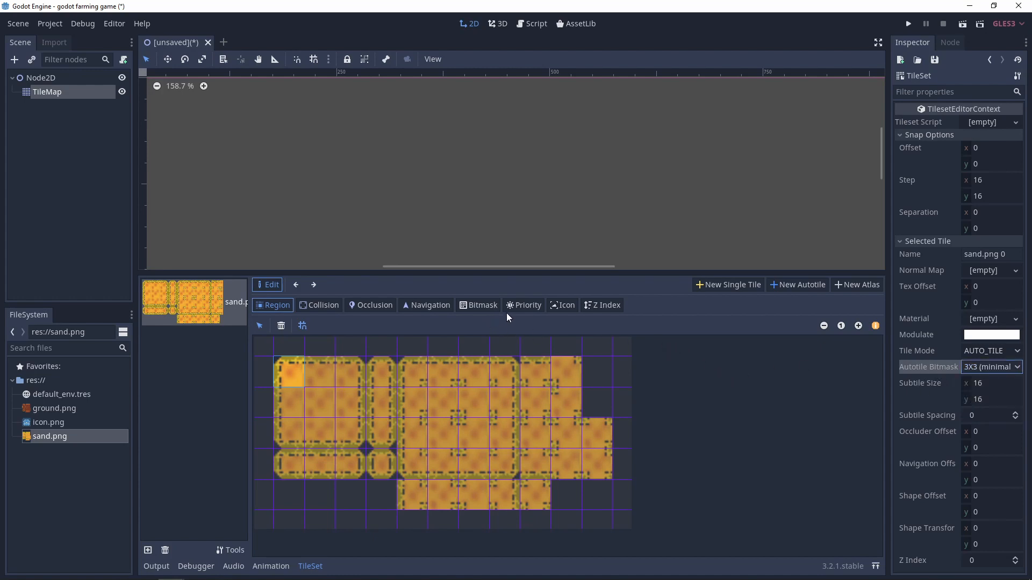
click(482, 304)
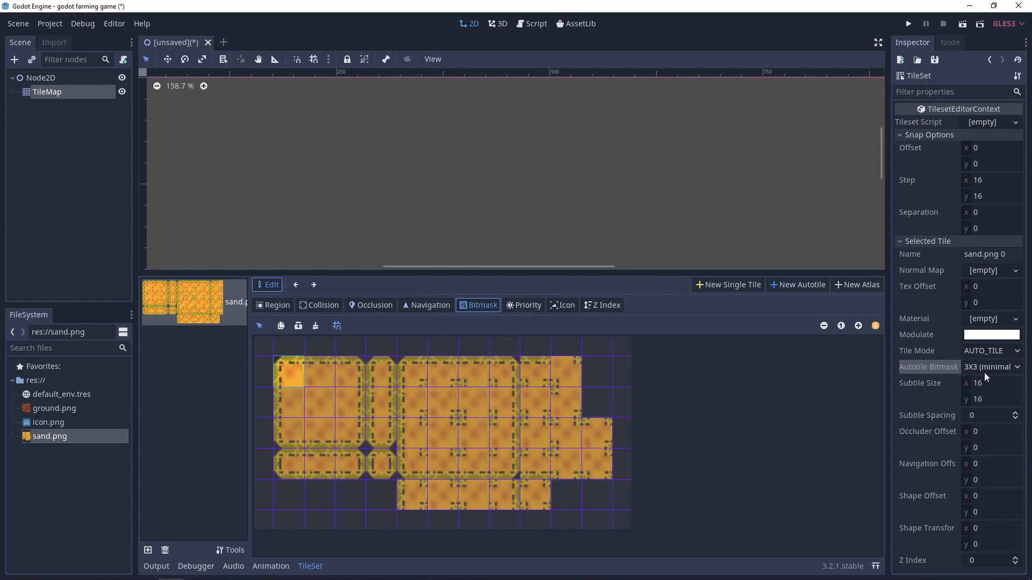
mouse_move(441, 392)
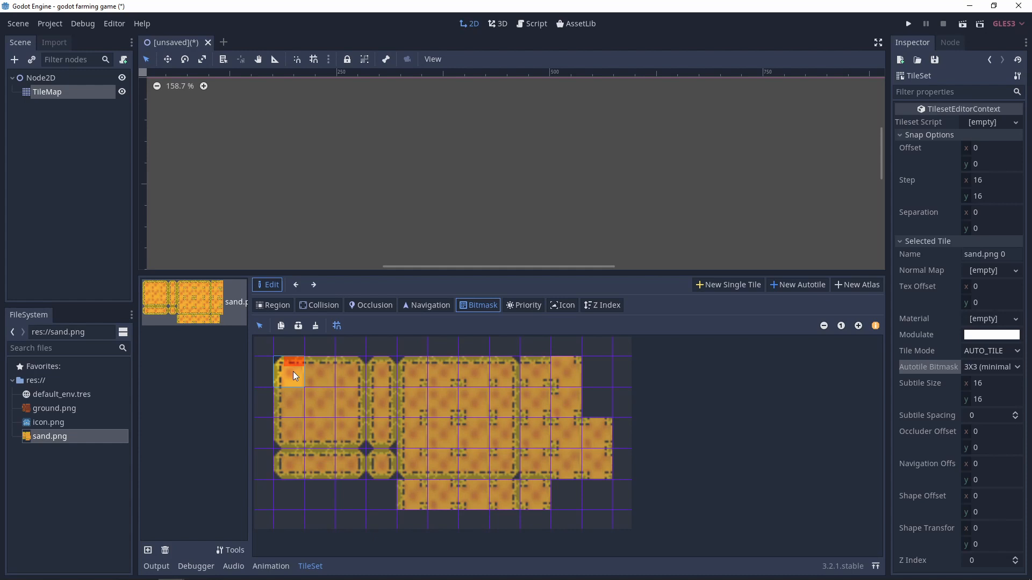
Step: Try the 2X2 bitmask mode, return to 3X3 (minimal), and go back to the sand autotile's Region view
click(288, 374)
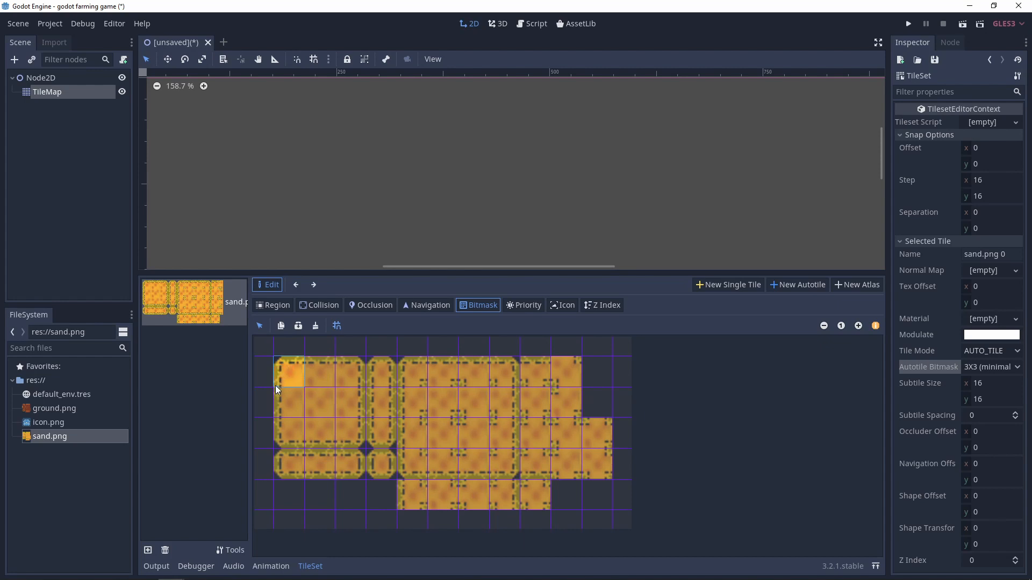
click(990, 367)
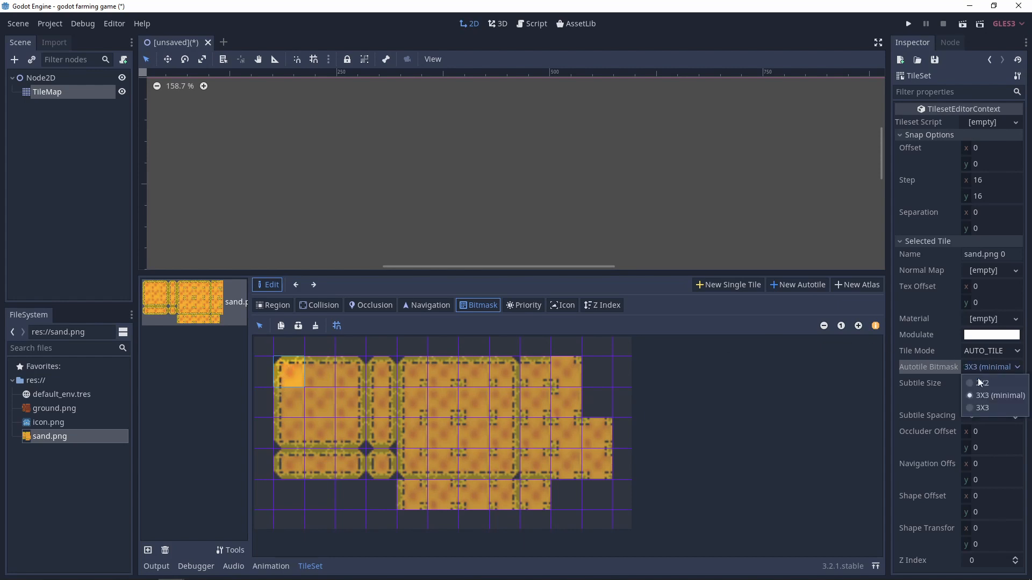
click(982, 383)
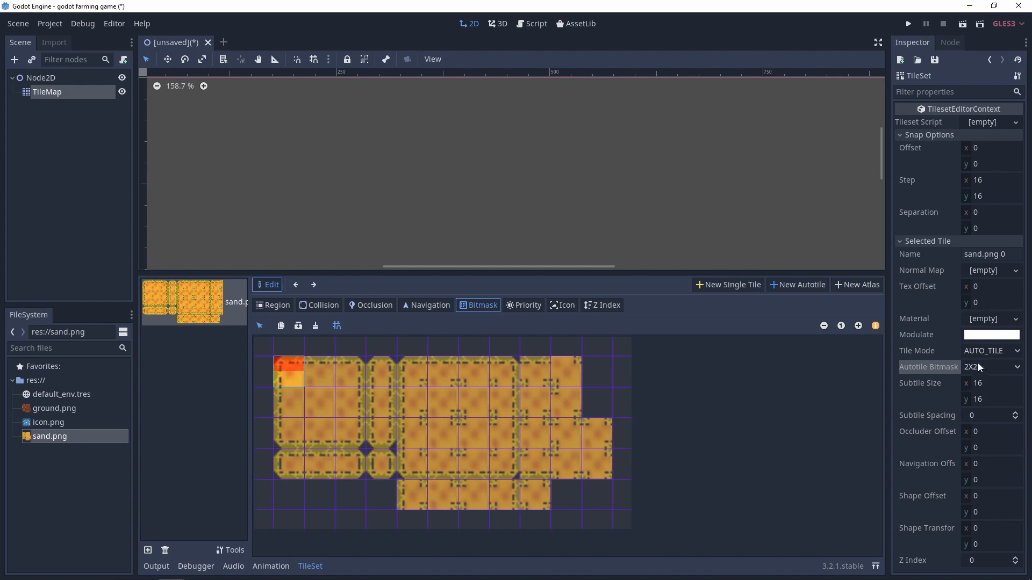
click(992, 367)
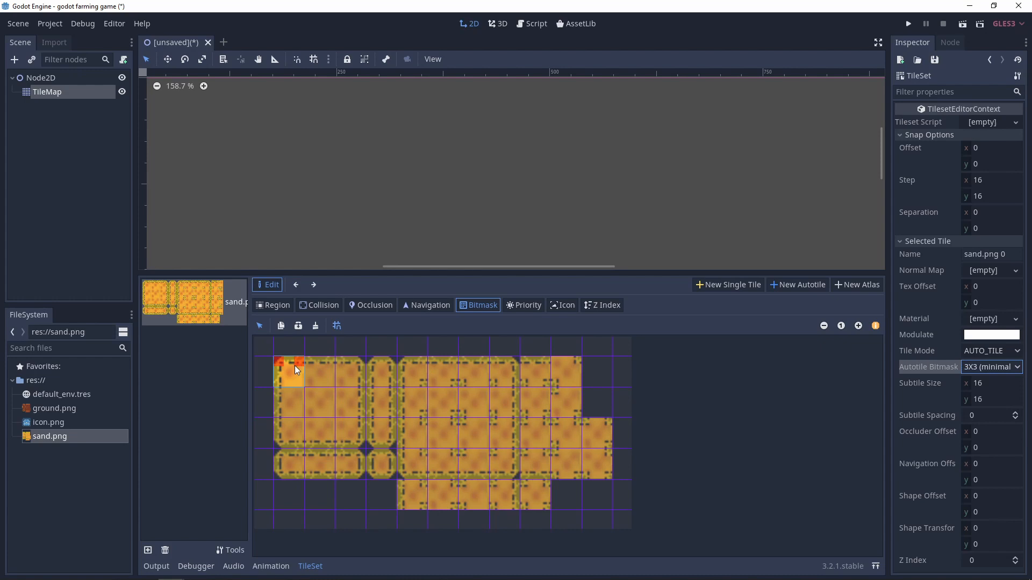
click(296, 376)
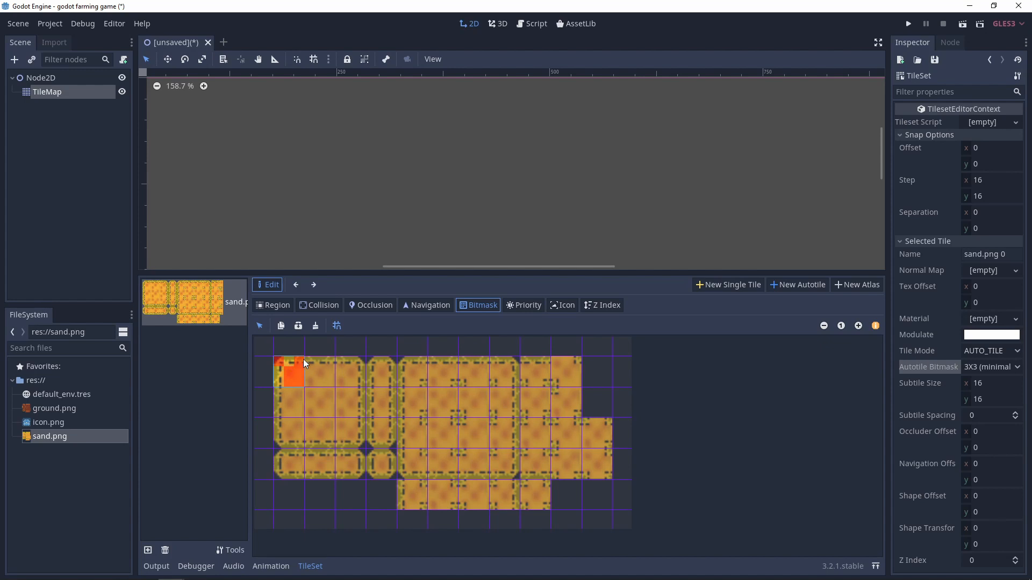
click(276, 304)
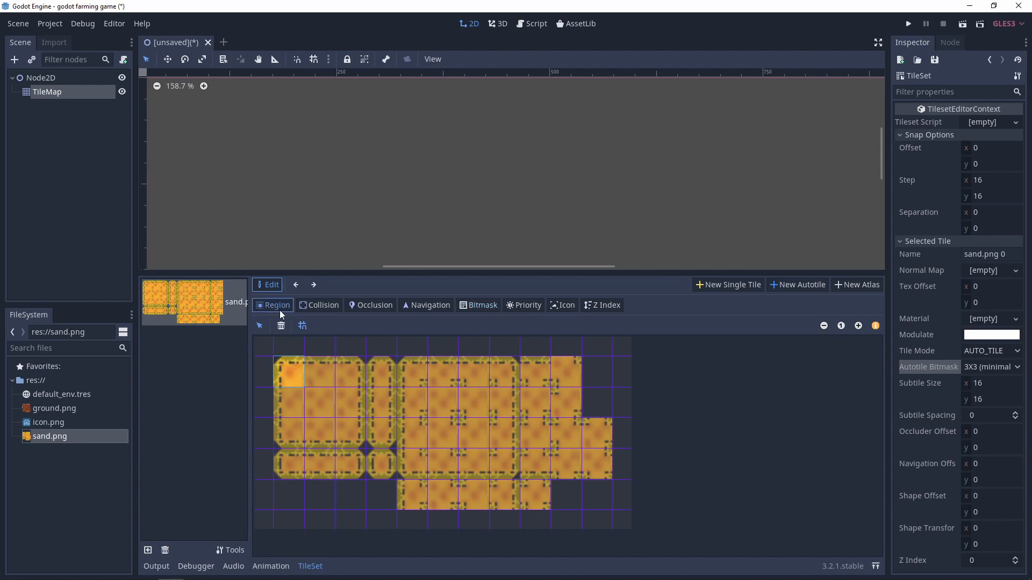
Step: Check the sand tile's region outline and return to bitmask editing
click(506, 371)
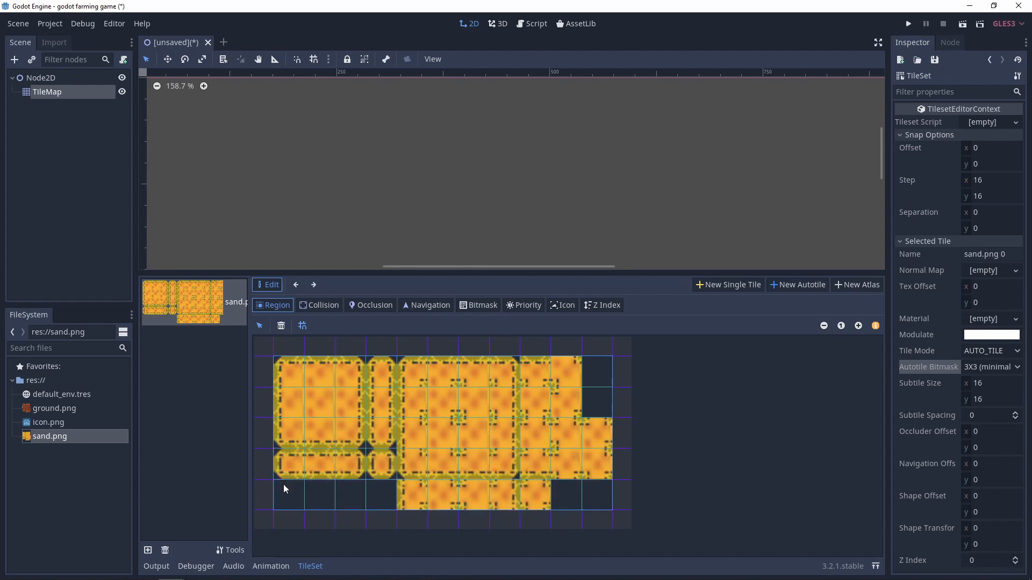
click(483, 304)
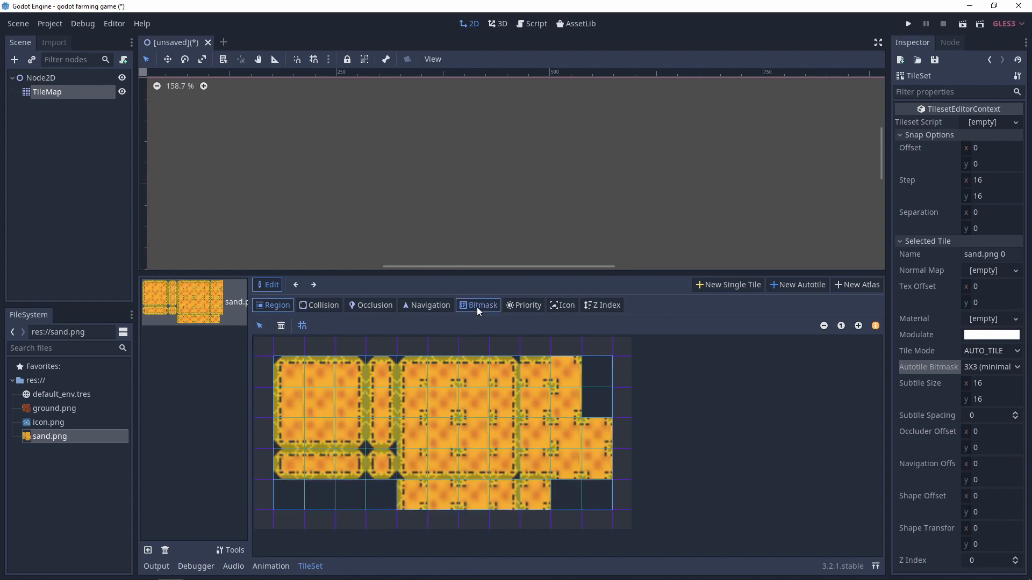
click(477, 304)
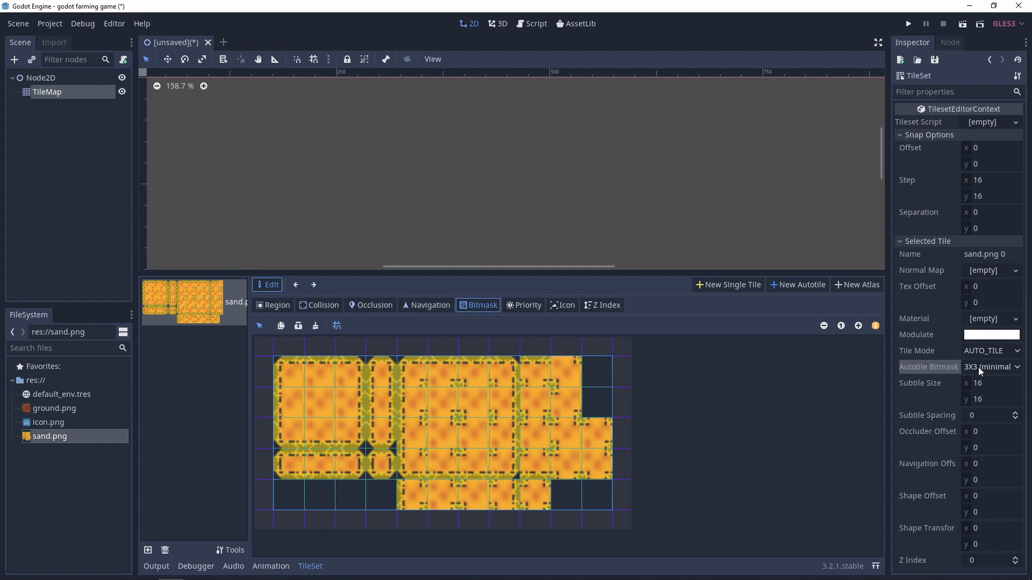
mouse_move(872, 393)
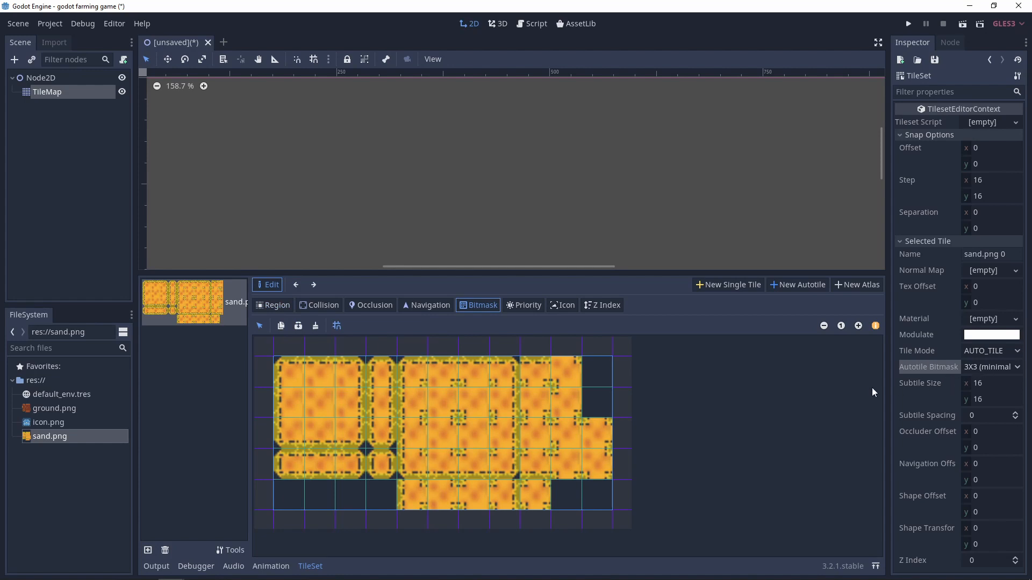
mouse_move(323, 394)
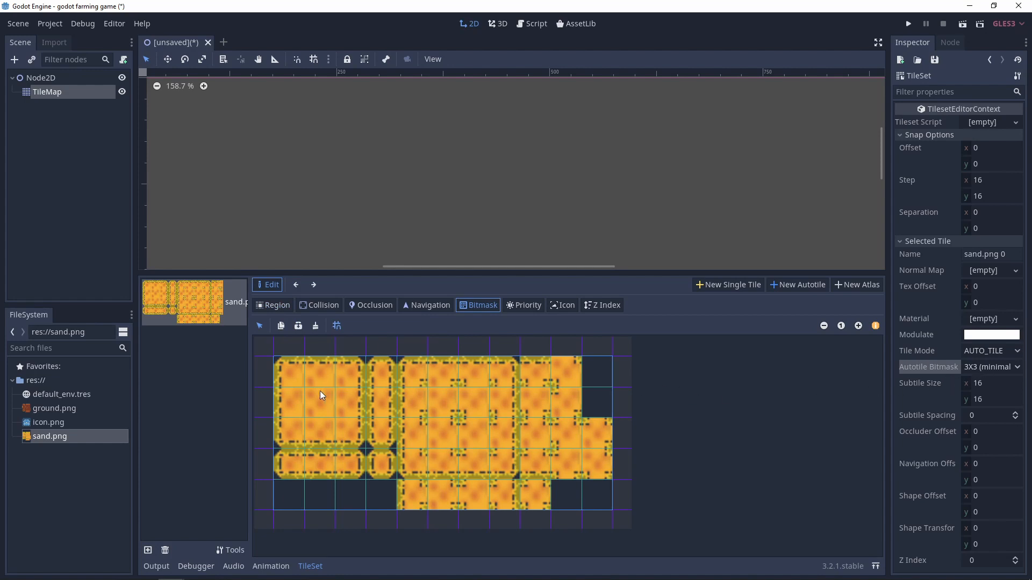
mouse_move(446, 354)
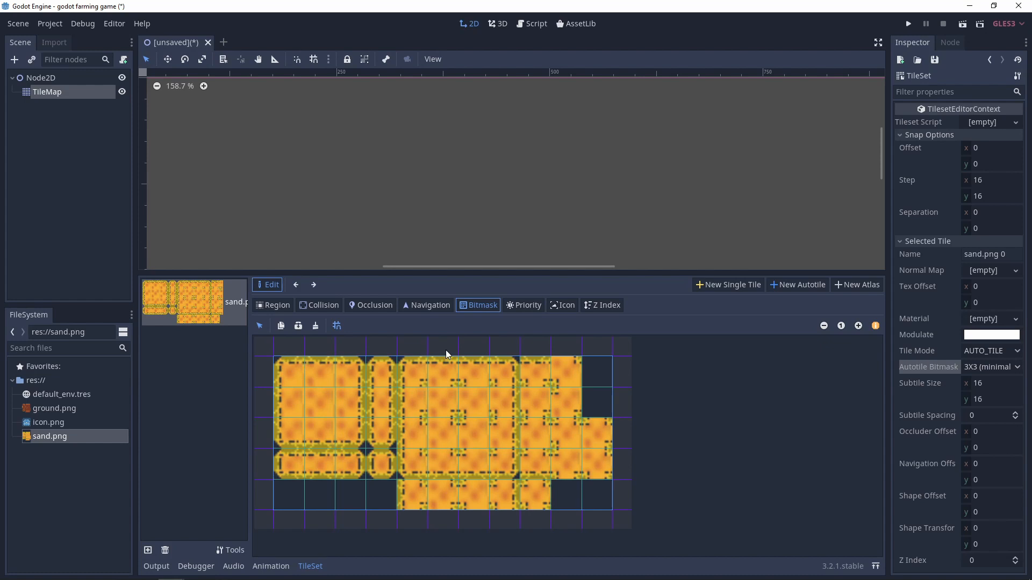
mouse_move(288, 373)
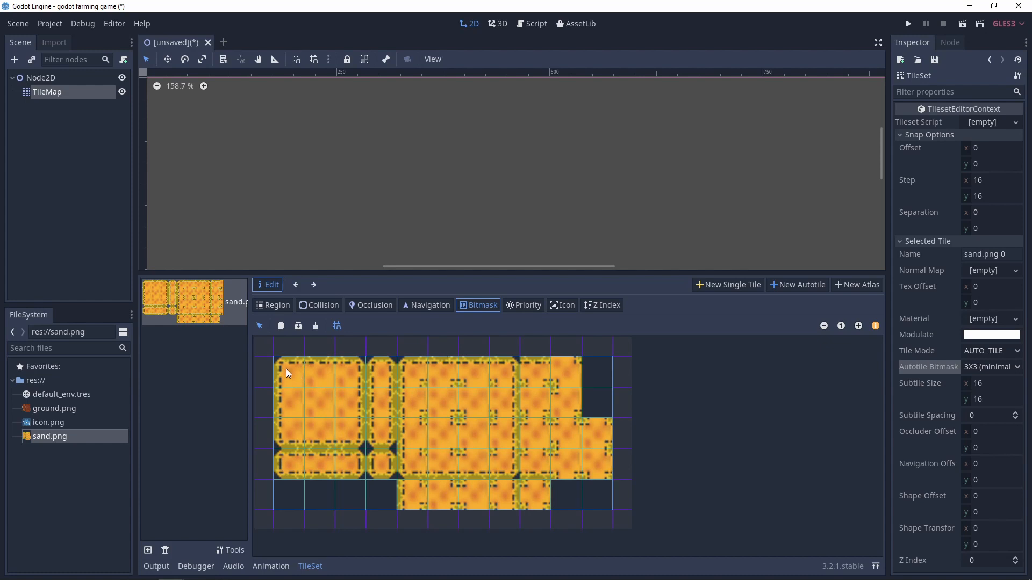
Step: Paint the bitmask cells over the first block, the narrow strip tiles and the larger sand blocks
drag(286, 373, 349, 415)
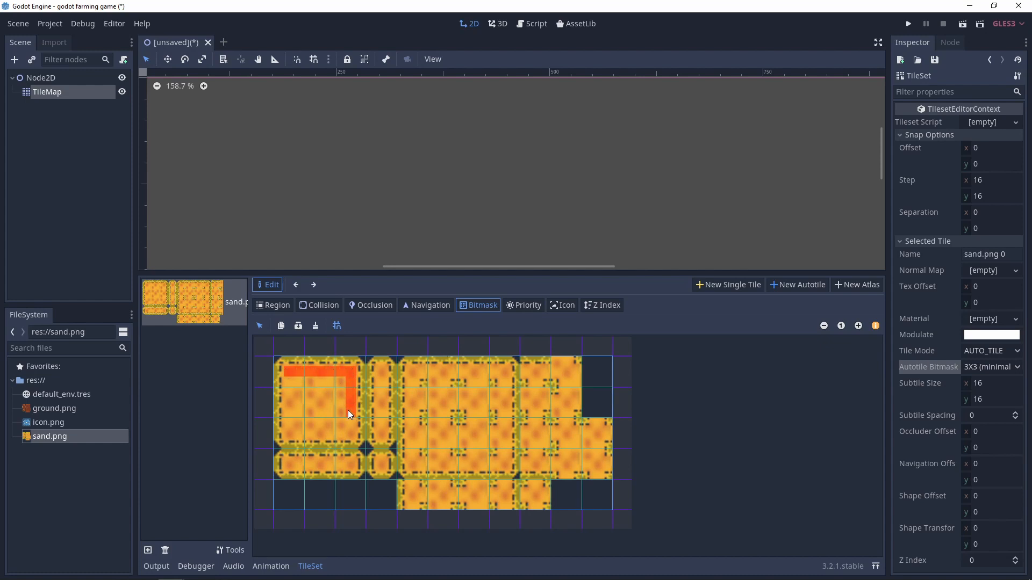
click(323, 385)
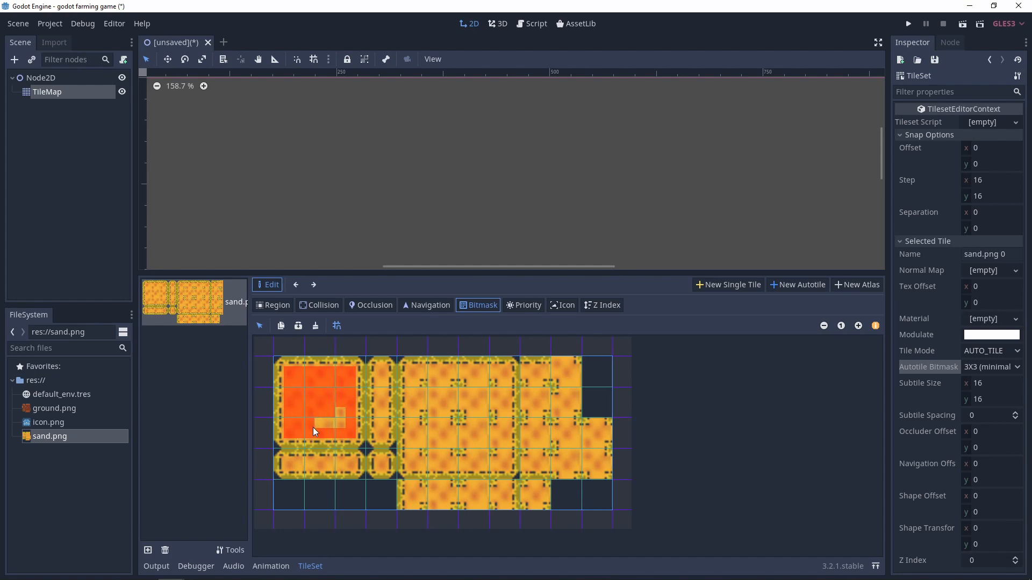
click(381, 394)
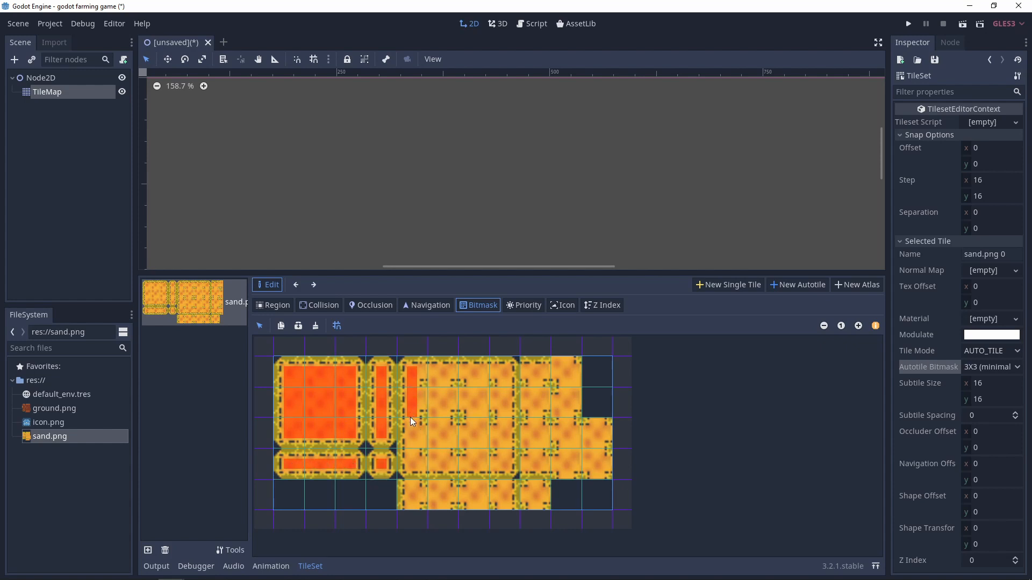
click(412, 444)
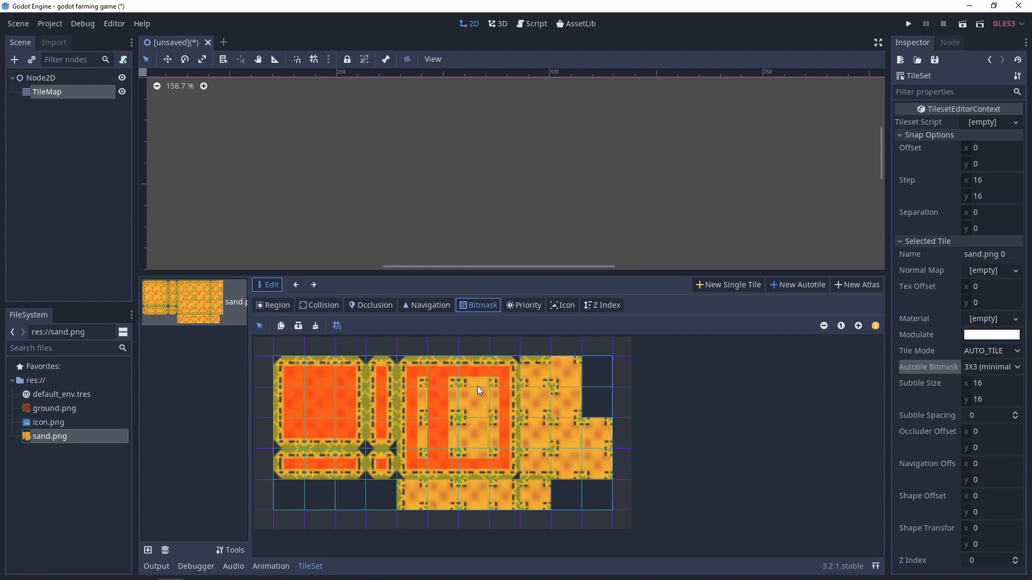
click(479, 414)
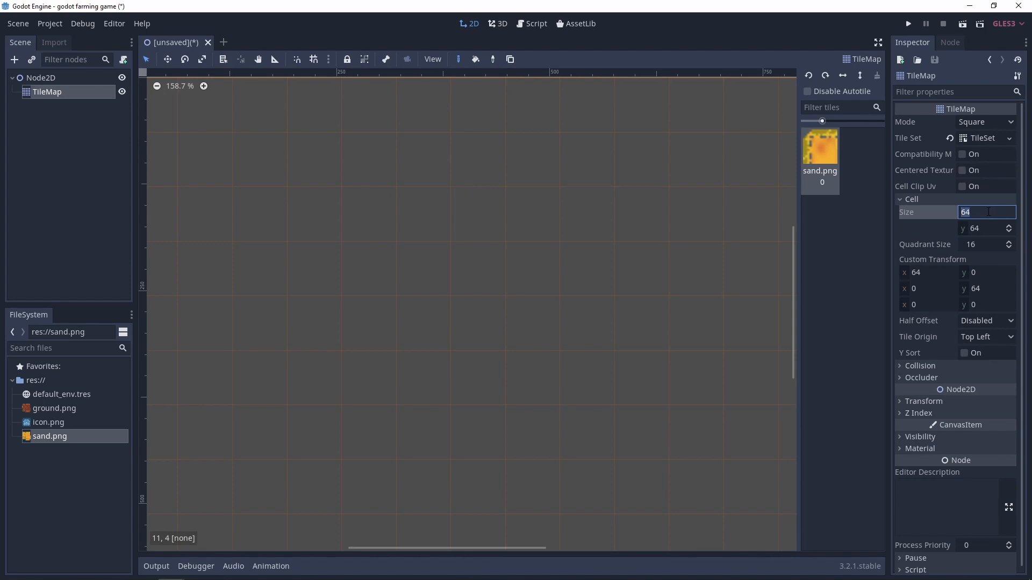
Step: Set the TileMap cell size to 16 and paint a large rectangular sand patch near the map's top
text(16)
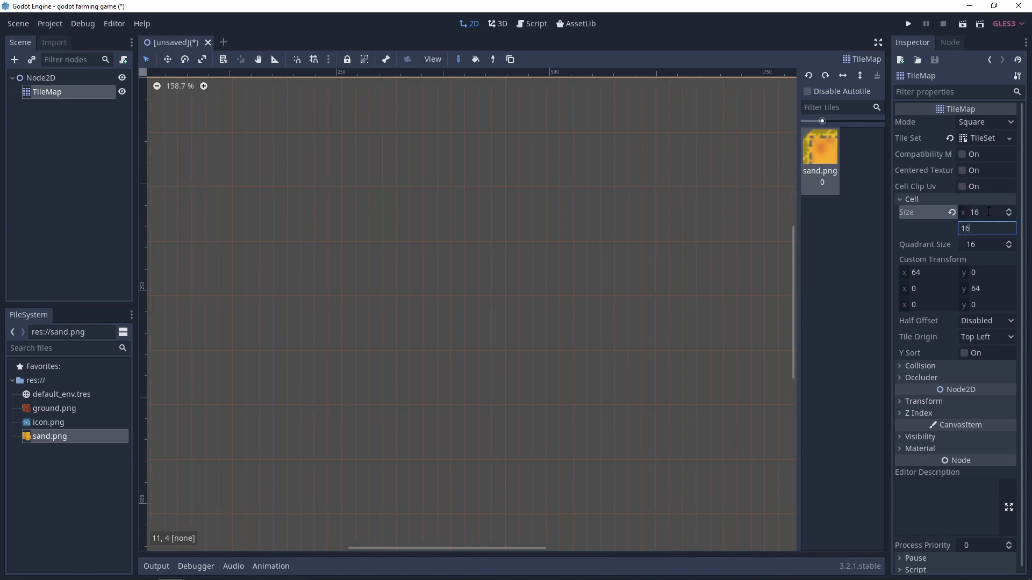
key(Tab)
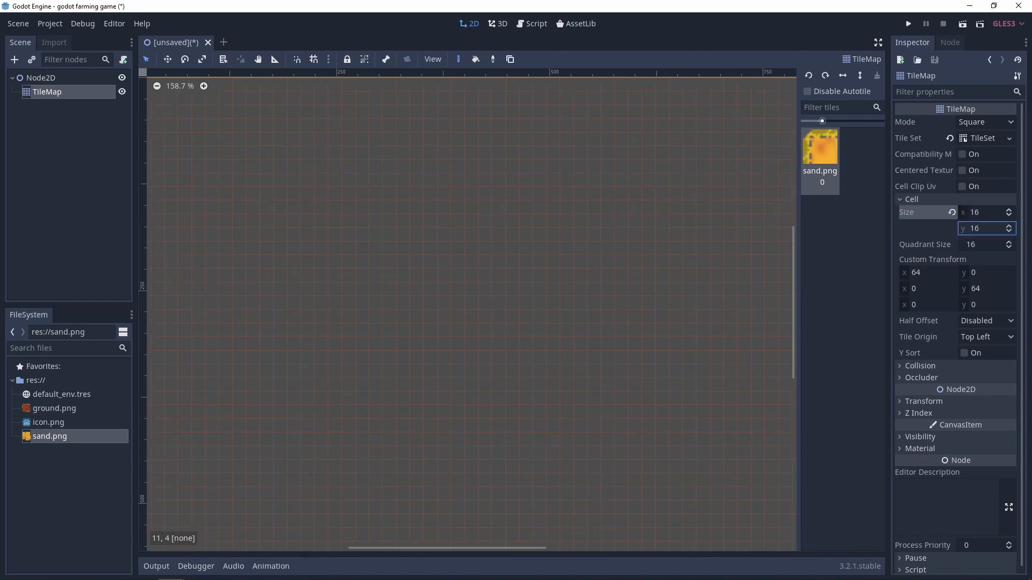
drag(262, 165, 323, 166)
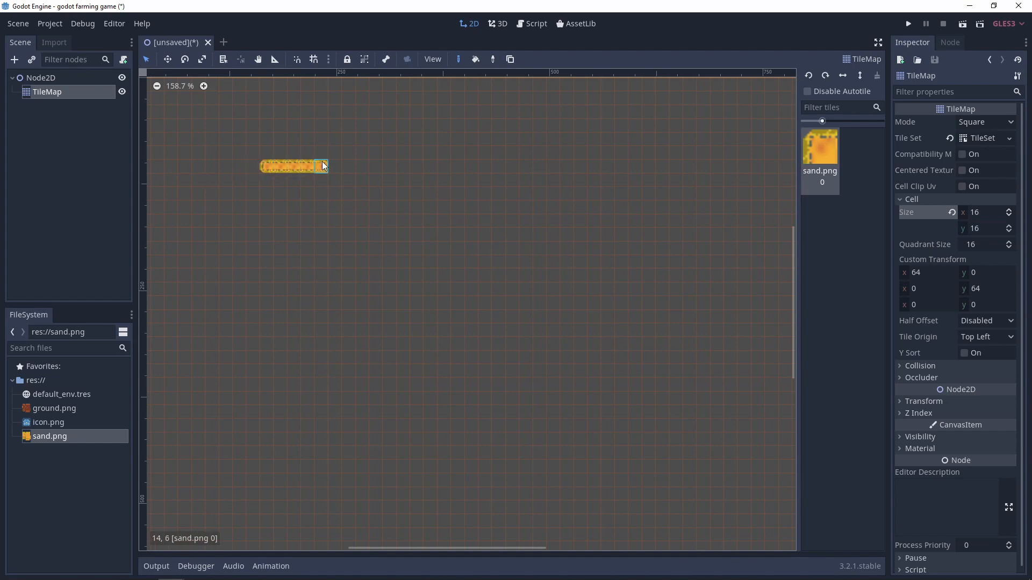
drag(322, 166, 465, 166)
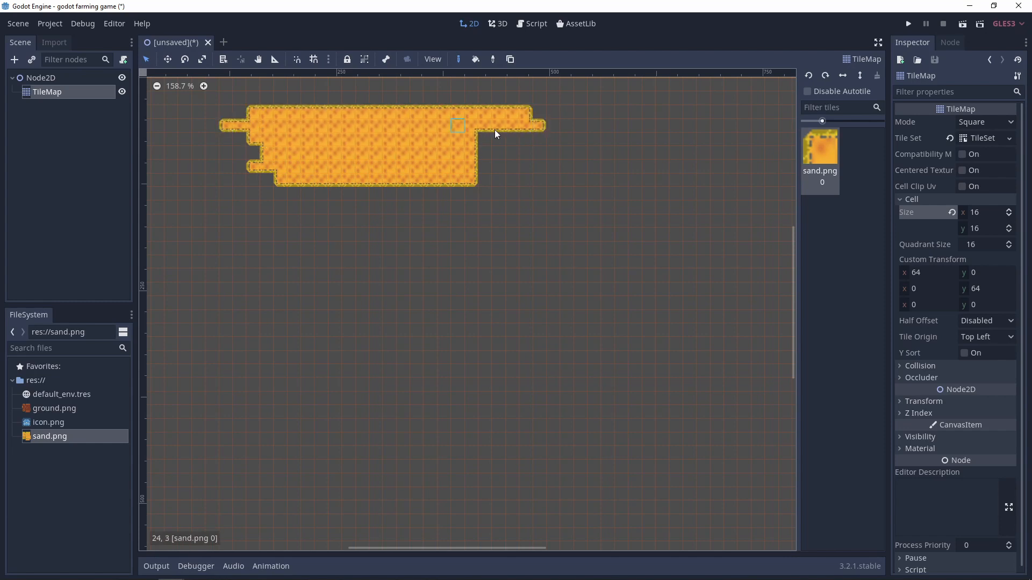
drag(474, 131, 566, 192)
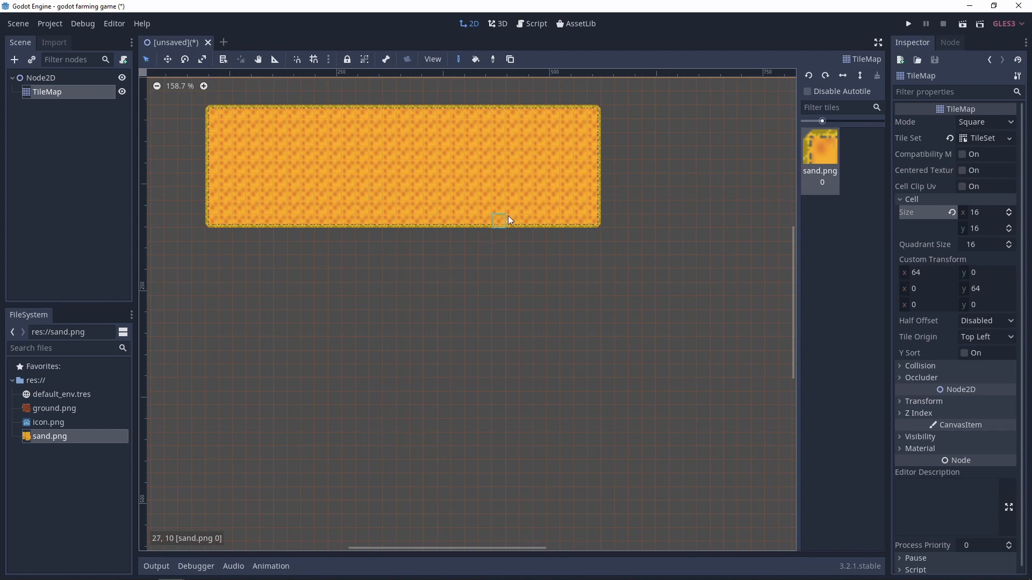
mouse_move(322, 147)
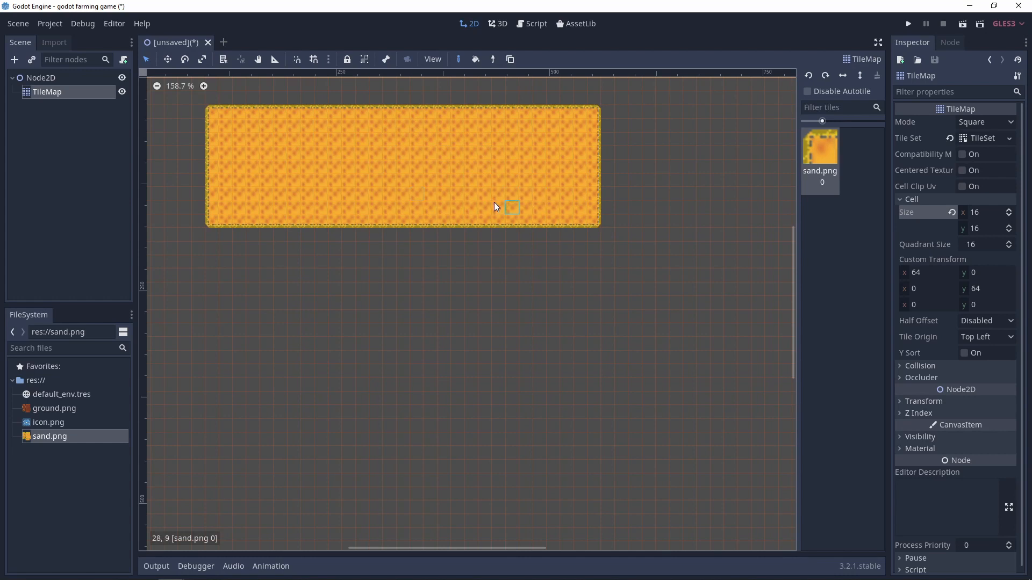
mouse_move(523, 195)
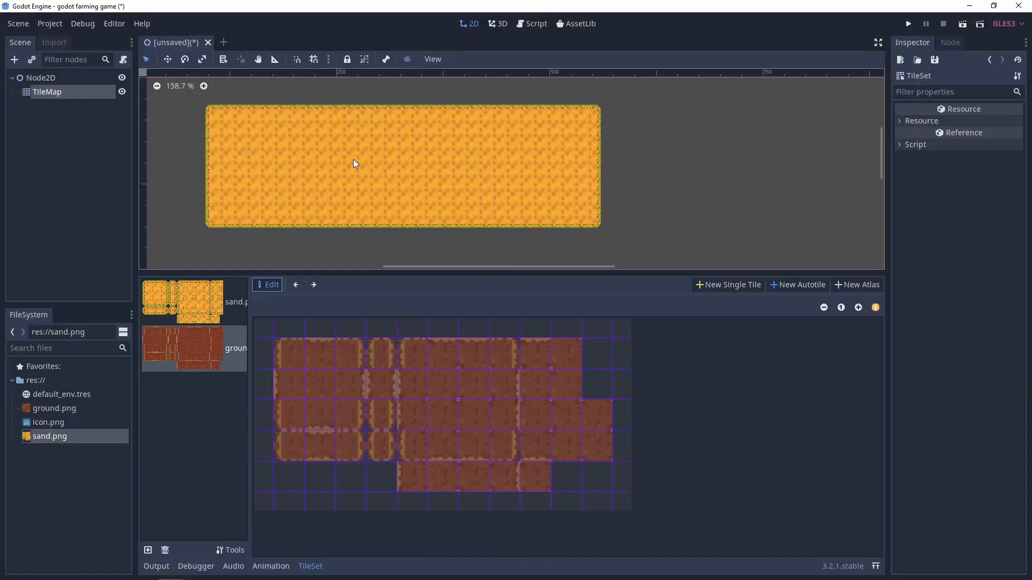
mouse_move(611, 354)
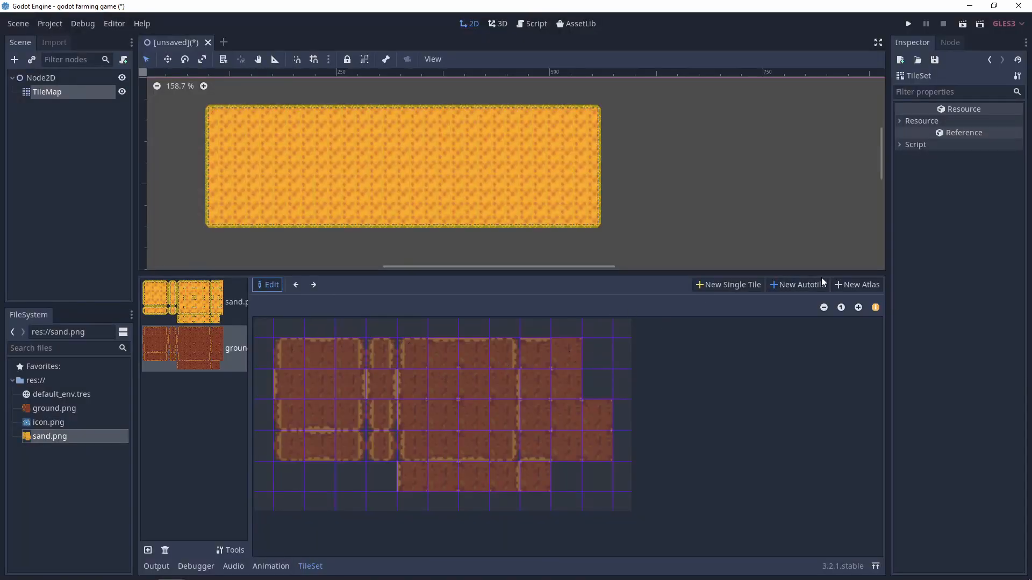
Step: Create a ground.png autotile and start marking its 3x3 minimal bitmask
click(796, 284)
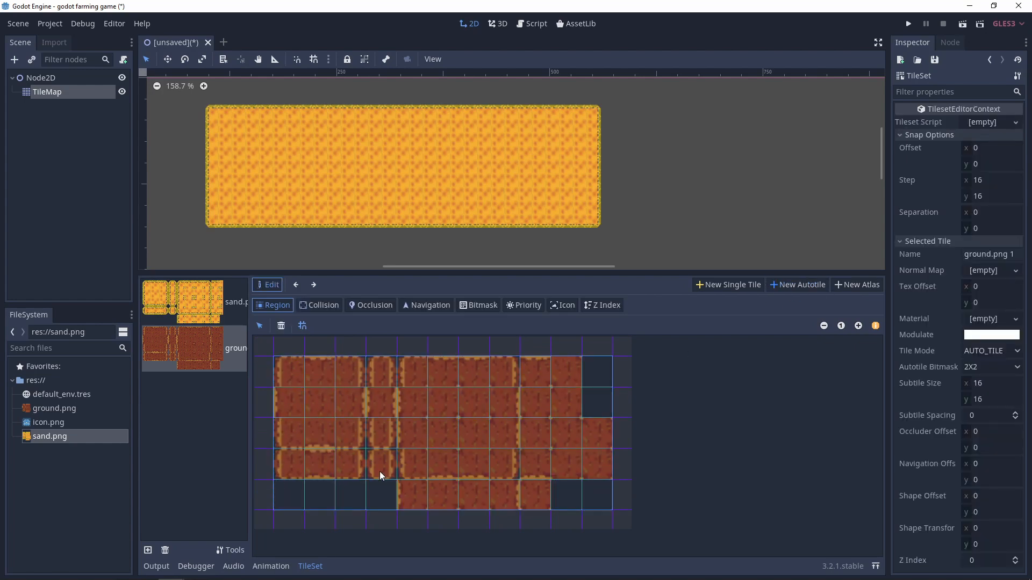
click(478, 304)
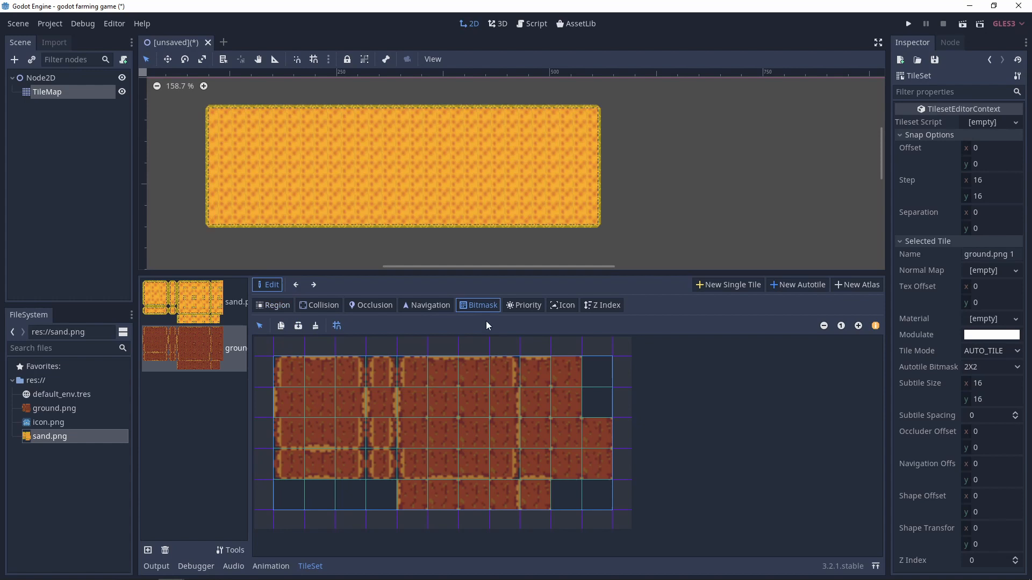
mouse_move(1010, 370)
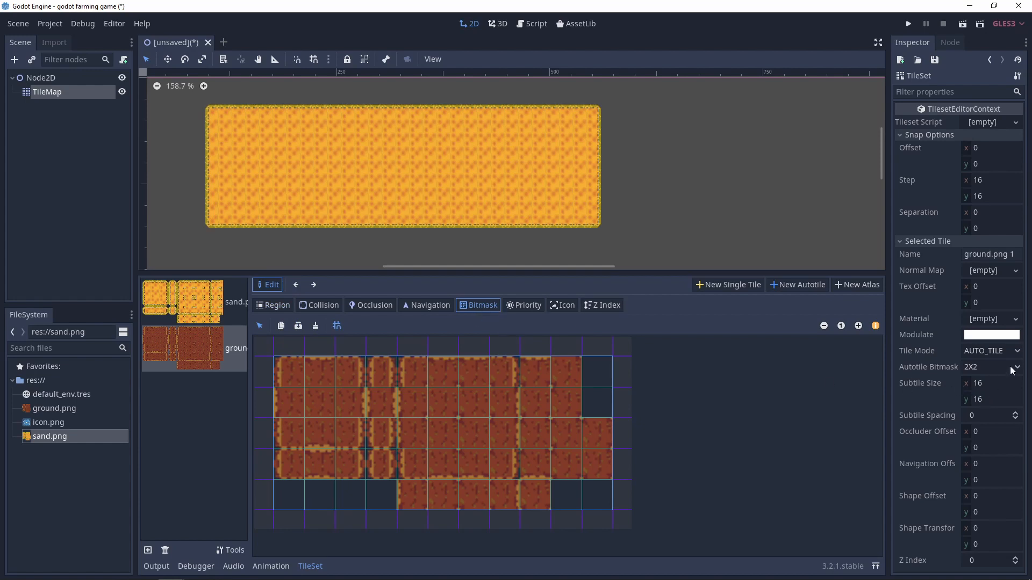
click(990, 366)
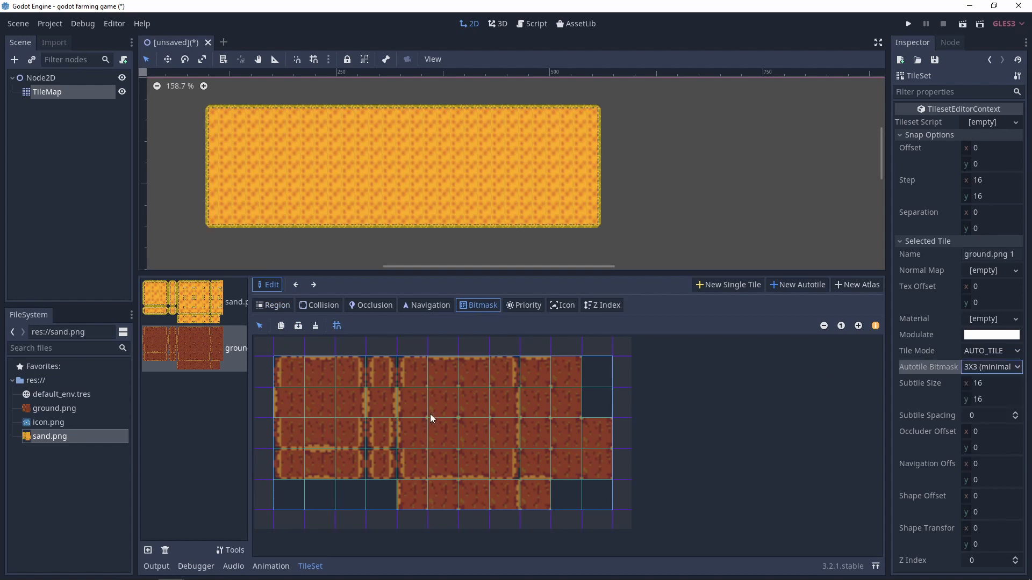
Step: Paint bitmask cells across the ground tiles, including an inner-corner tile and the bottom row
drag(292, 369, 348, 395)
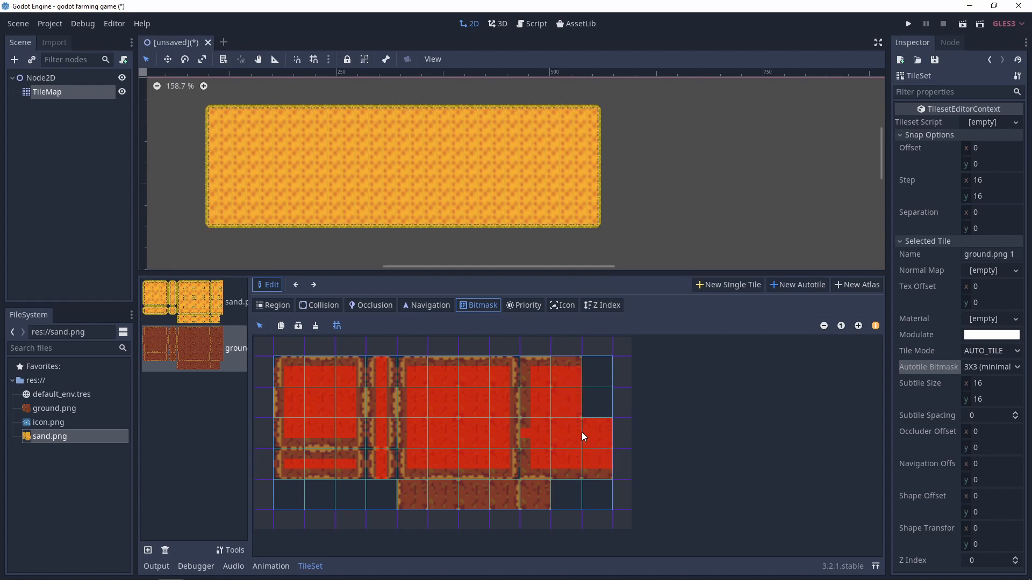
click(579, 415)
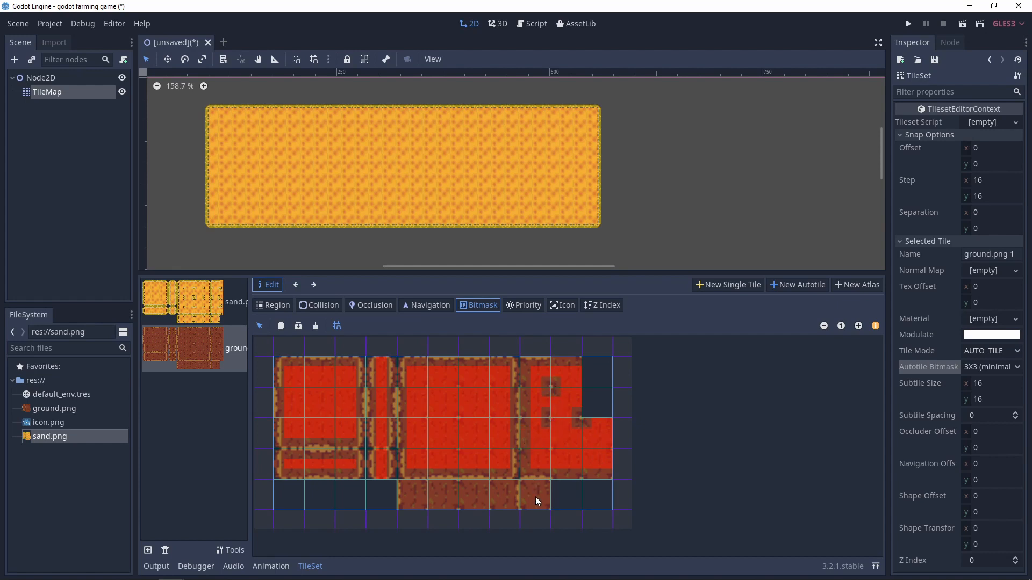
click(536, 496)
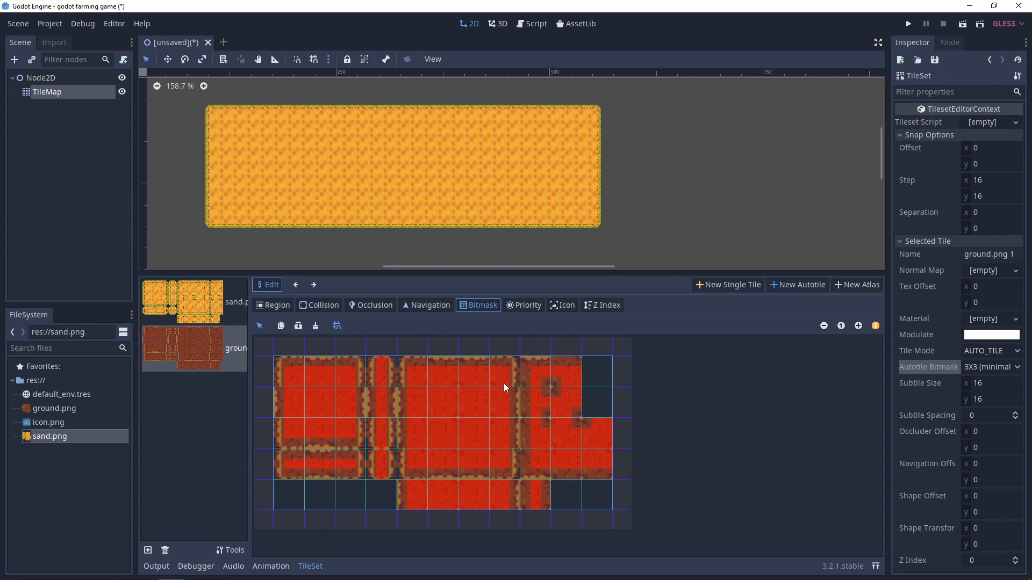
mouse_move(318, 339)
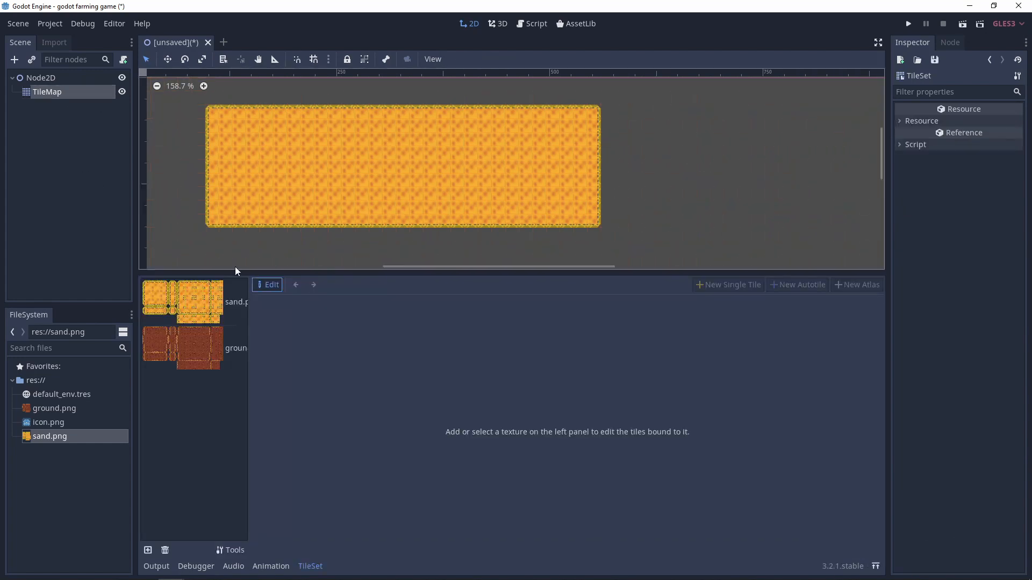
Step: Reselect the ground.png 1 autotile and mark its remaining bottom-row bitmask cell
click(184, 347)
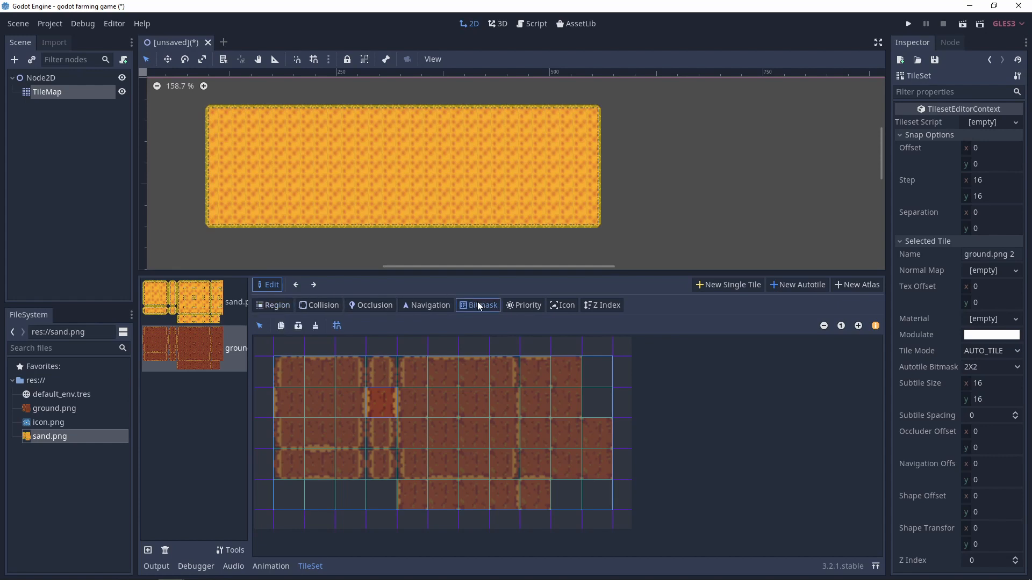
click(990, 367)
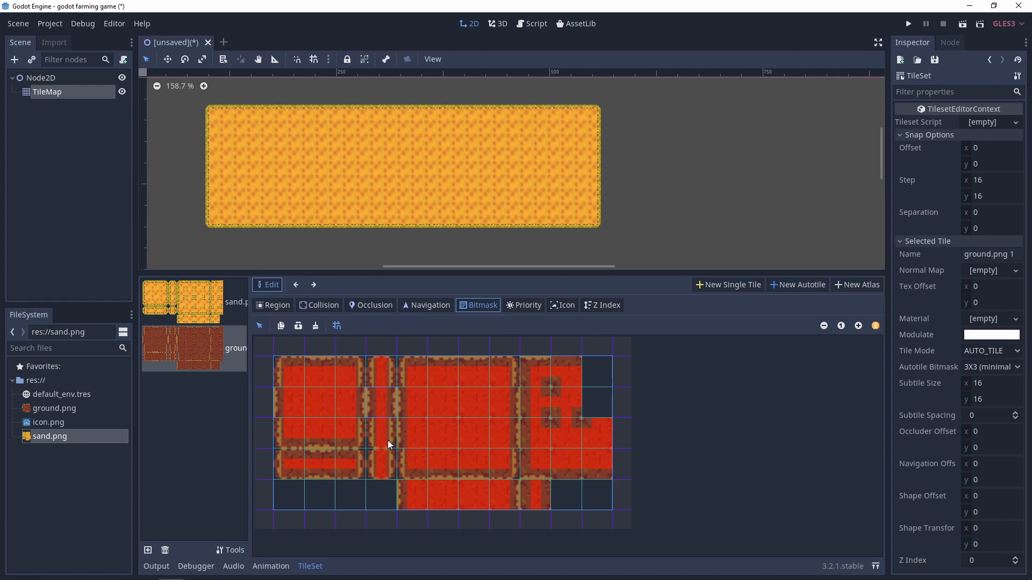
mouse_move(540, 492)
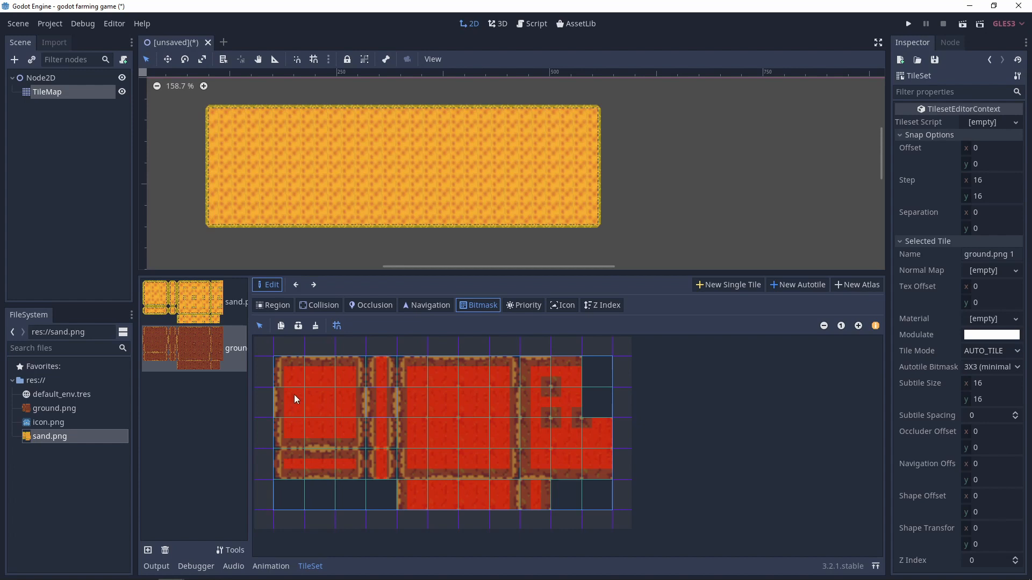
mouse_move(384, 398)
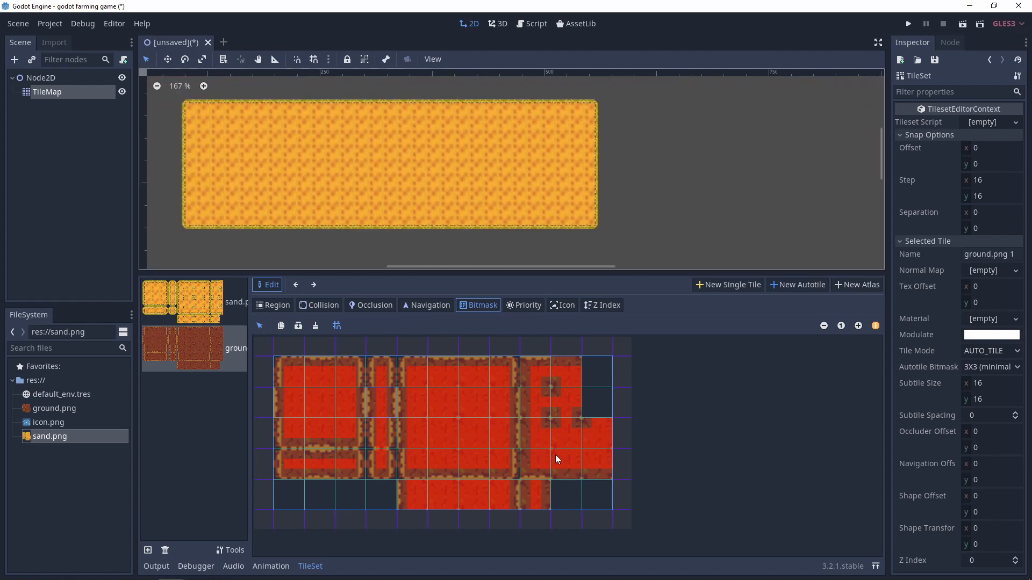
click(537, 493)
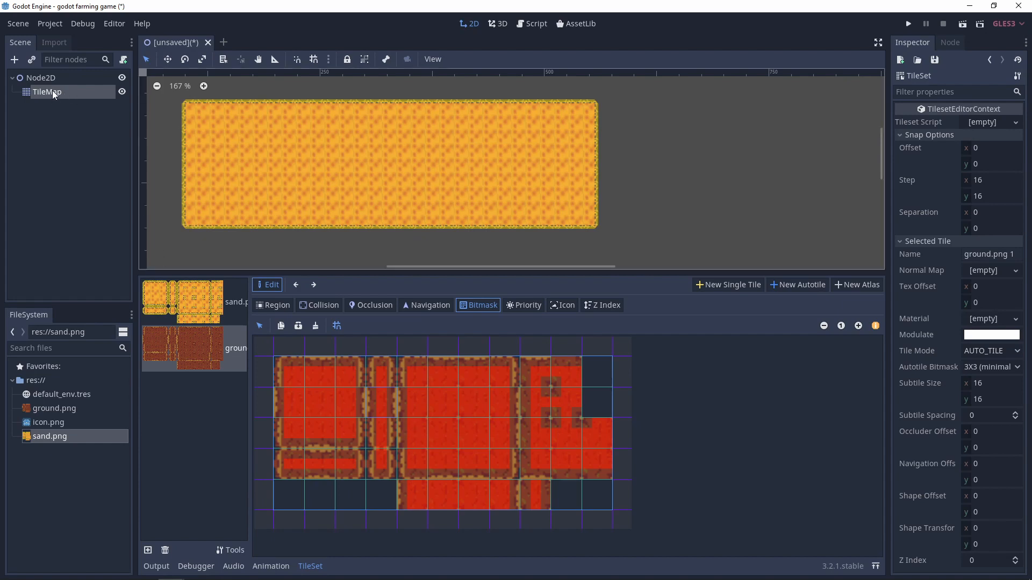
Step: On the TileMap, paint two stretches of ground tiles and add a sand tile at the map's top edge
click(46, 91)
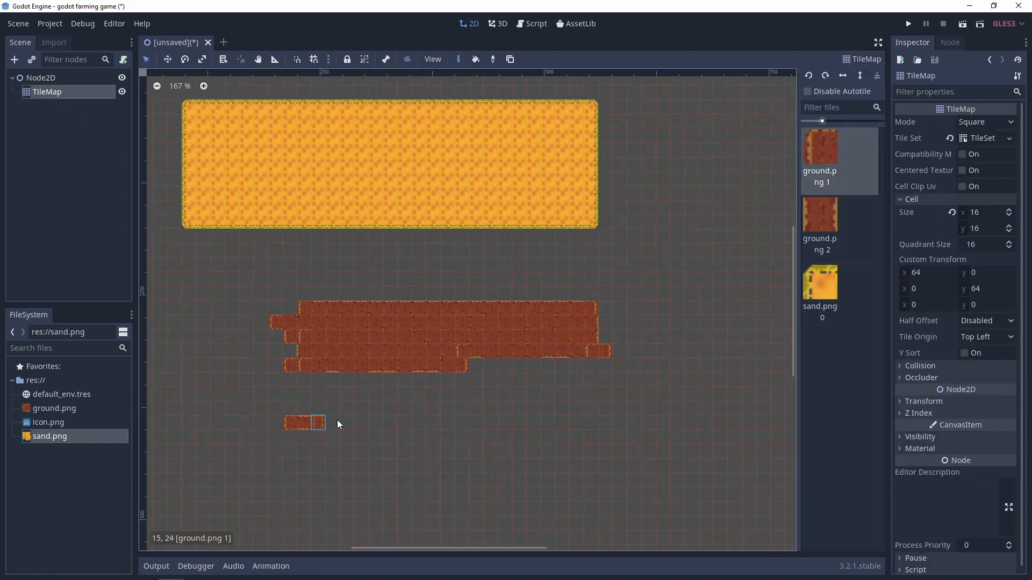
drag(316, 423, 579, 422)
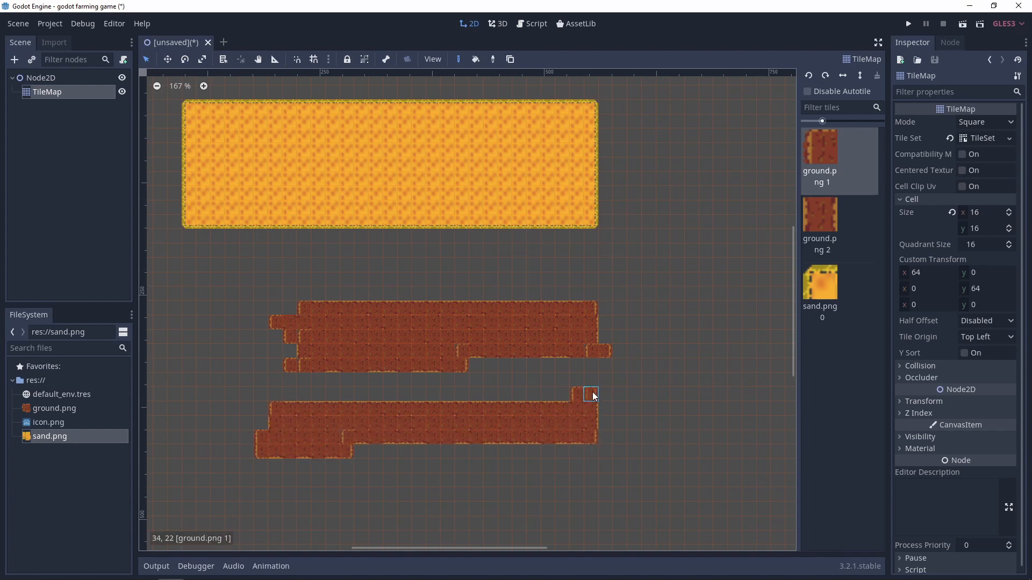
drag(590, 394, 418, 451)
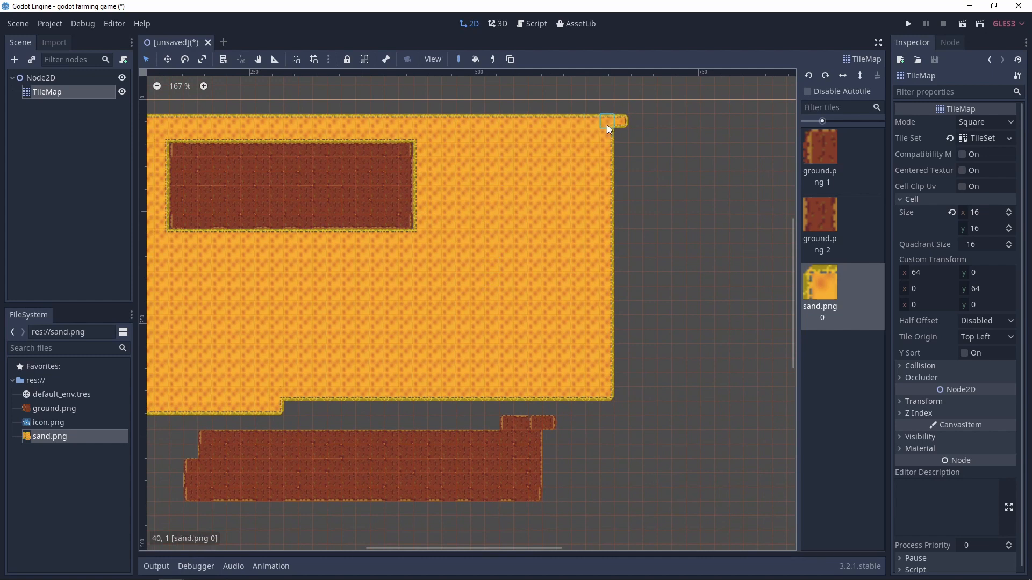
click(289, 408)
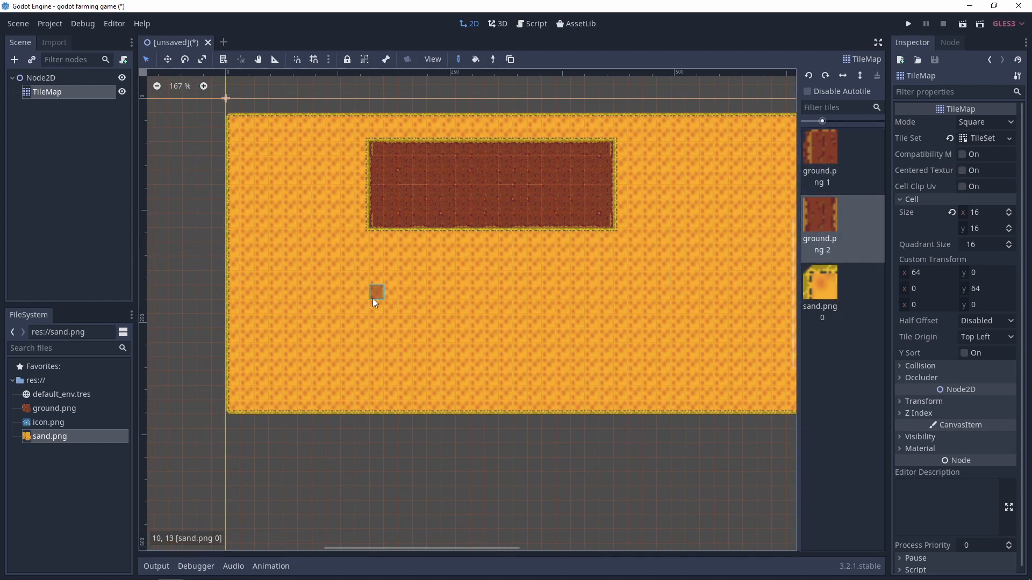
Step: Paint two striped crop-field patches: one below the ground patch, one in the top-right sand
drag(376, 293, 592, 347)
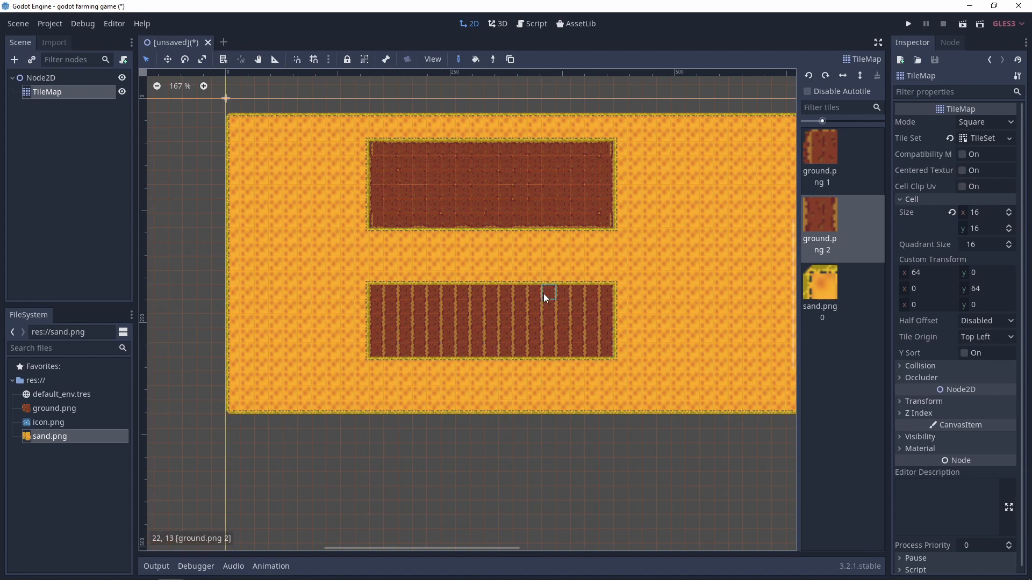
mouse_move(476, 336)
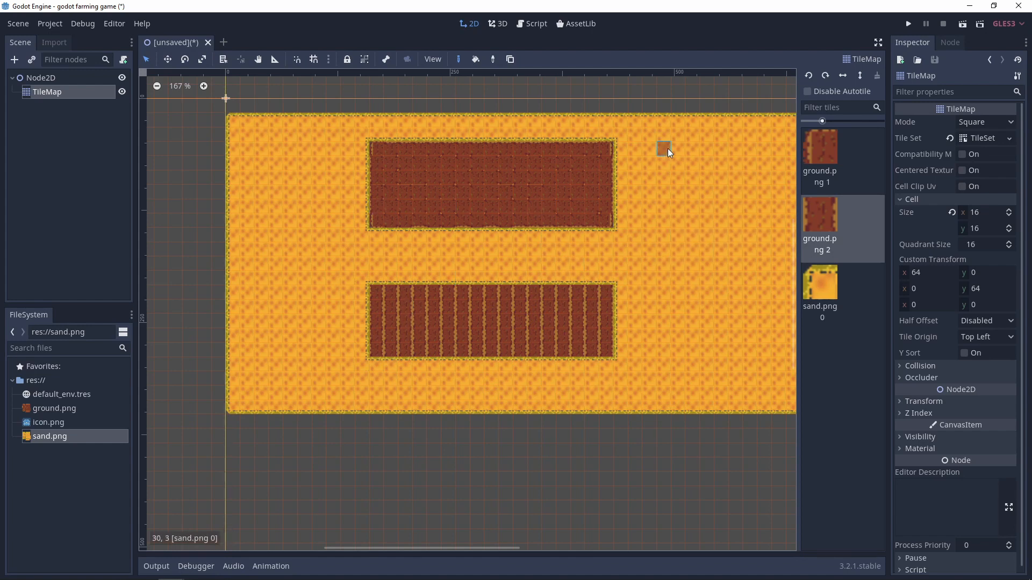
drag(663, 148, 763, 148)
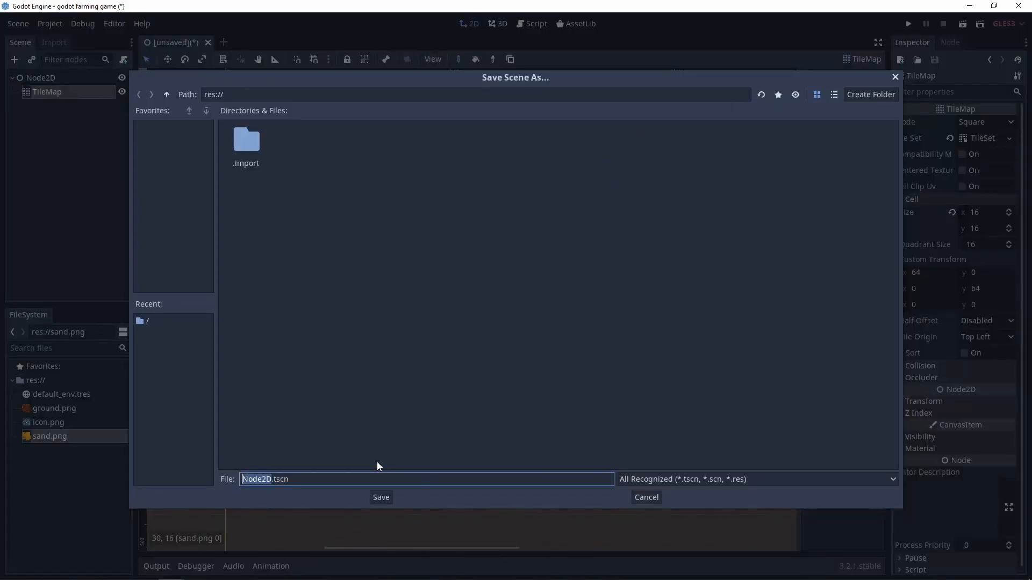
Step: Save the scene as Main.tscn and confirm it as the main scene so the game runs
click(381, 496)
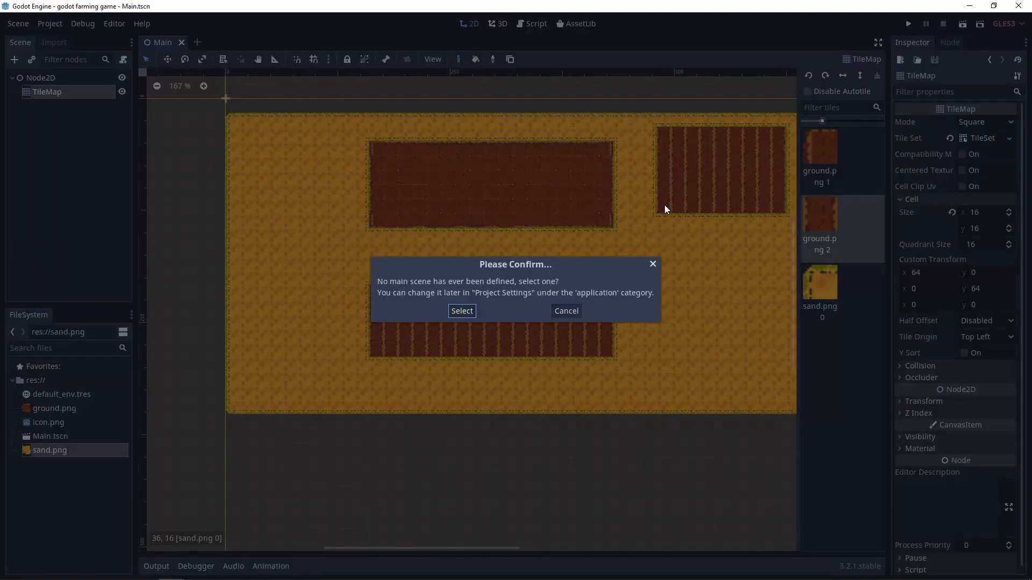
click(461, 311)
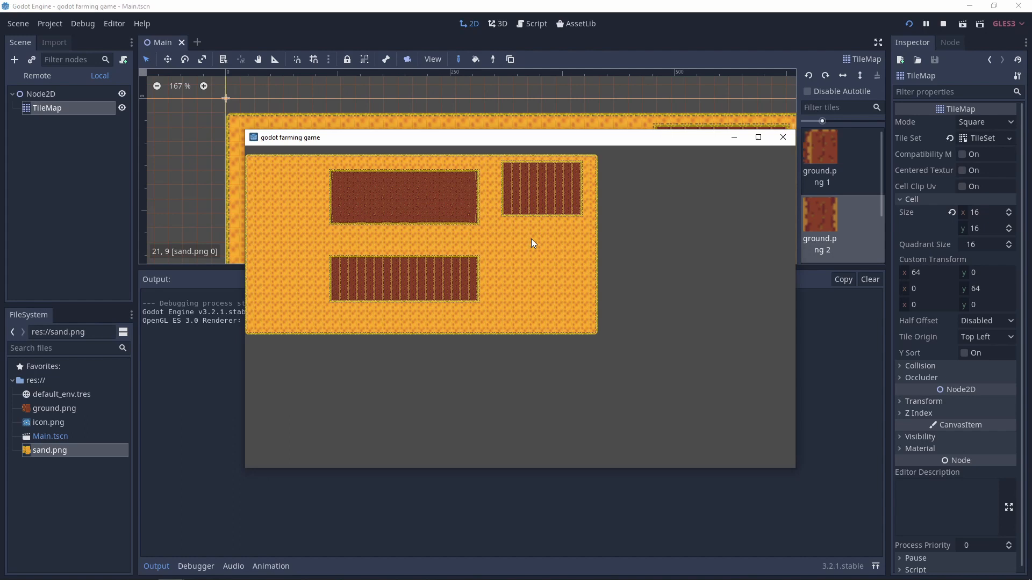
mouse_move(576, 293)
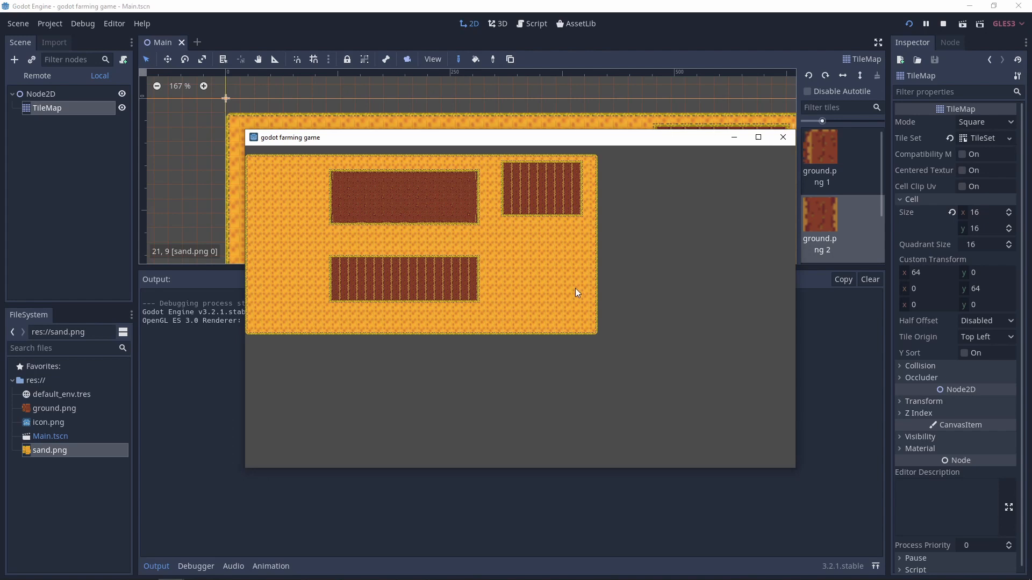
mouse_move(527, 262)
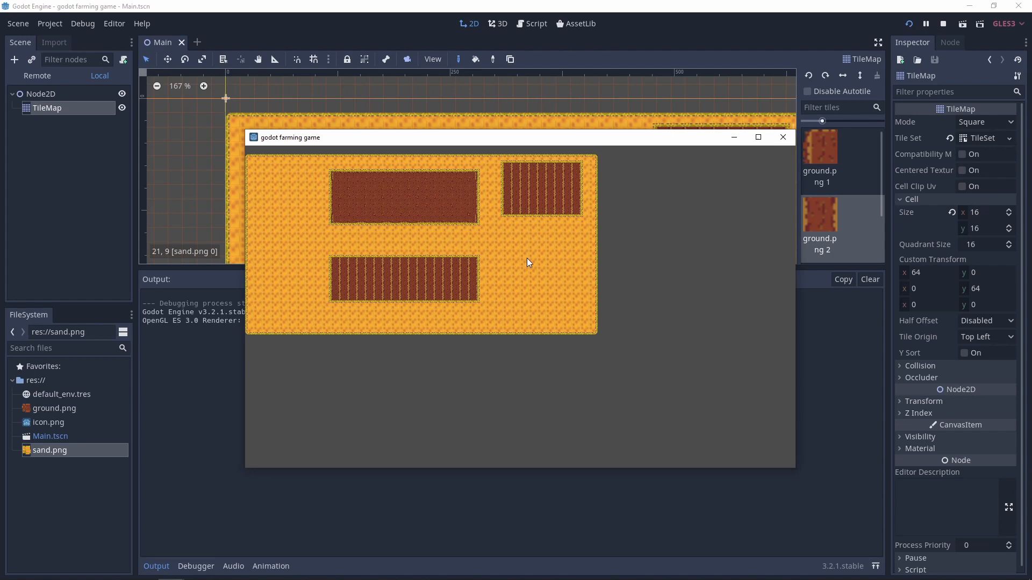
mouse_move(524, 264)
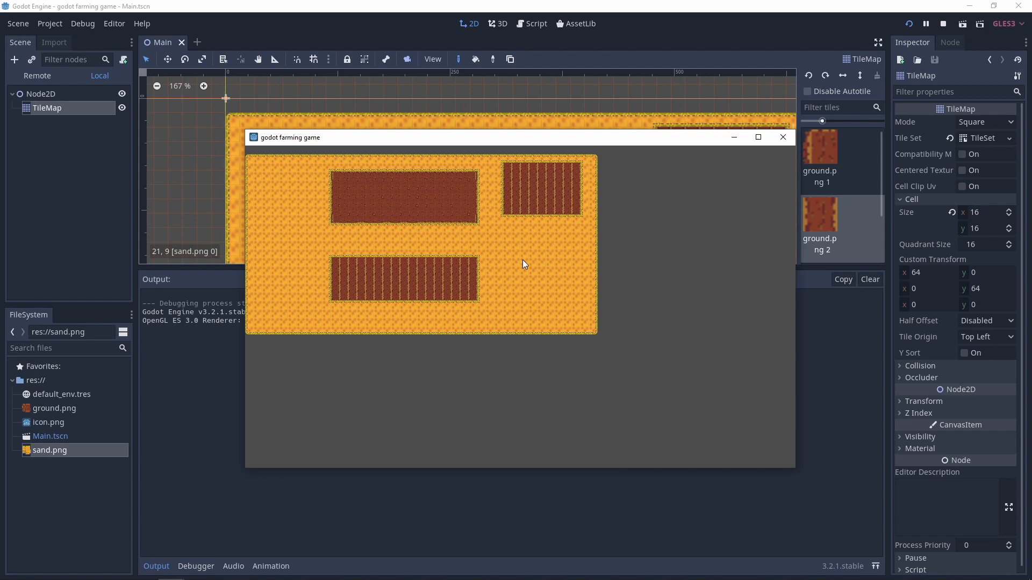
mouse_move(447, 260)
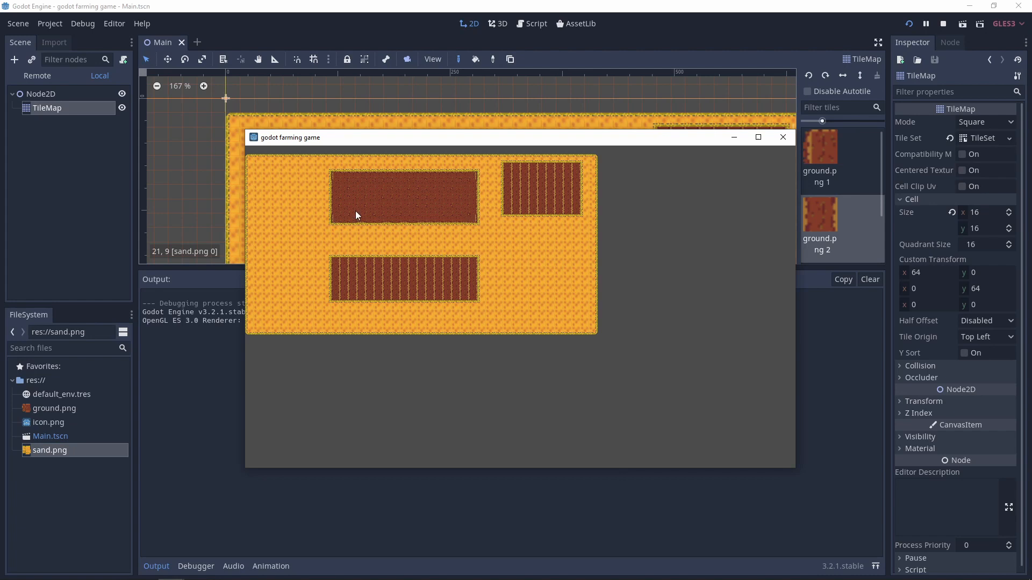
mouse_move(567, 260)
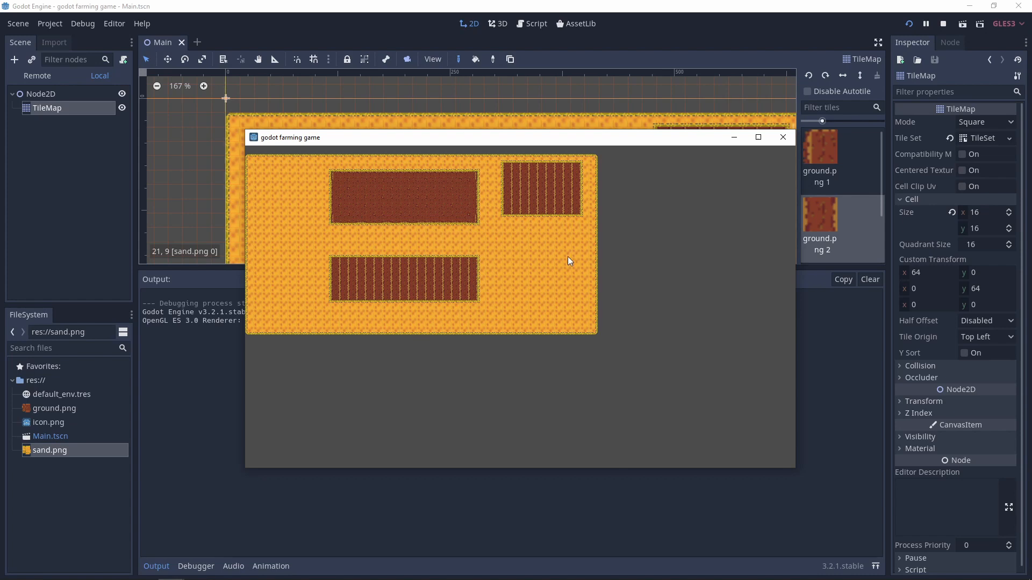
mouse_move(268, 171)
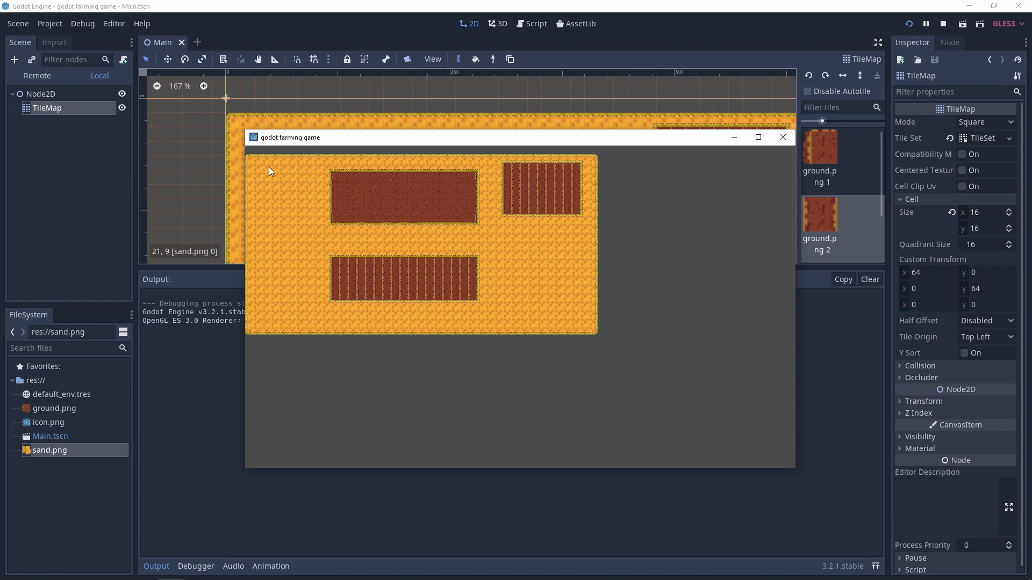
mouse_move(379, 187)
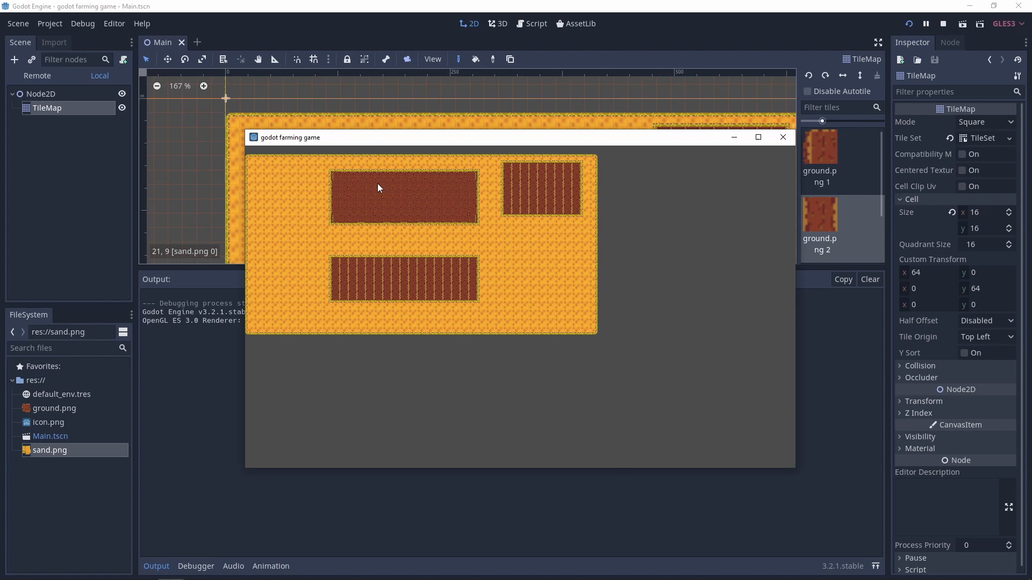
mouse_move(428, 337)
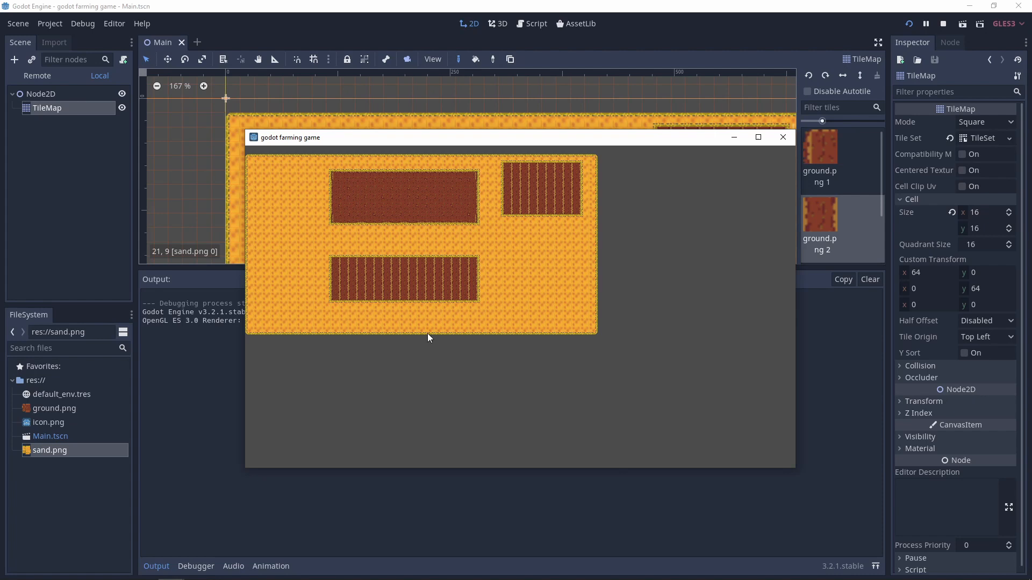
mouse_move(392, 348)
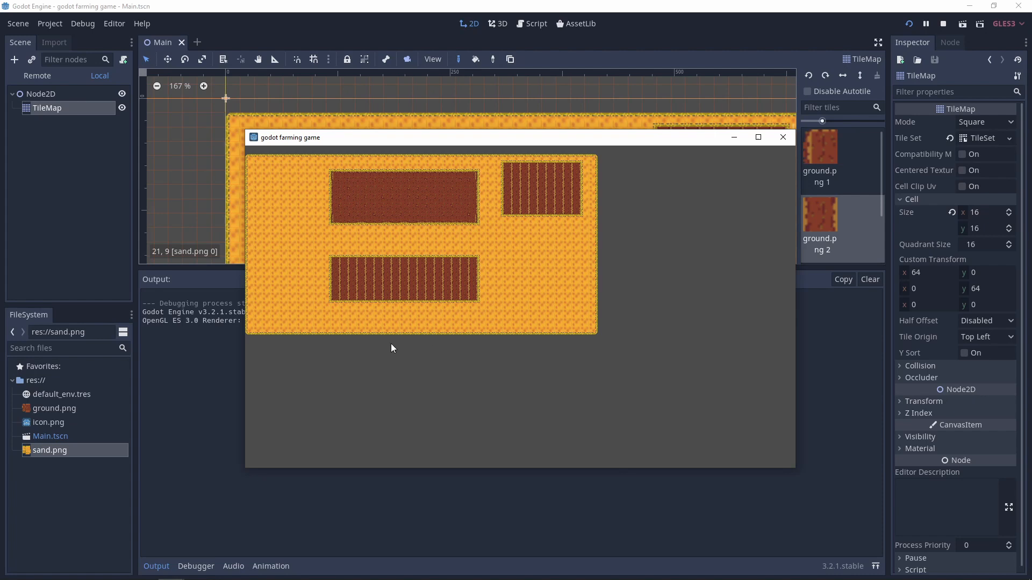